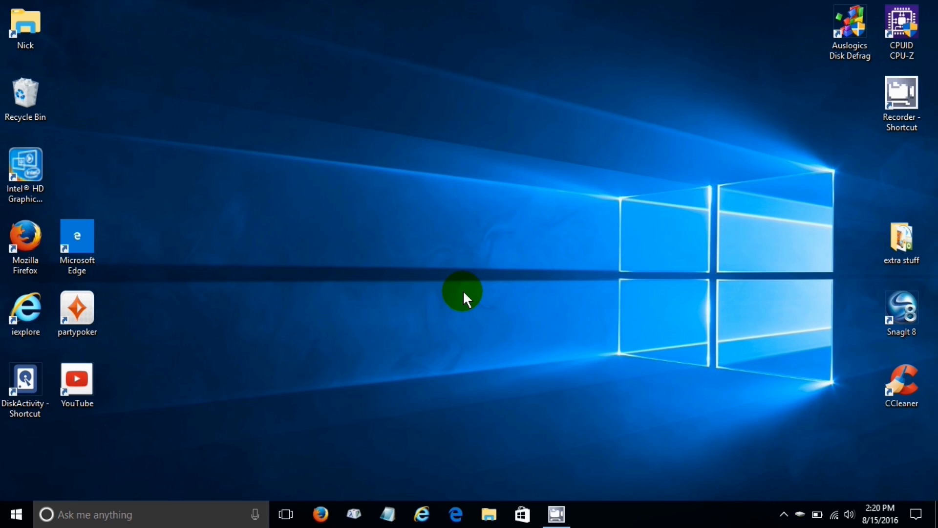
{"action": "mouse_move", "coordinate": [457, 192]}
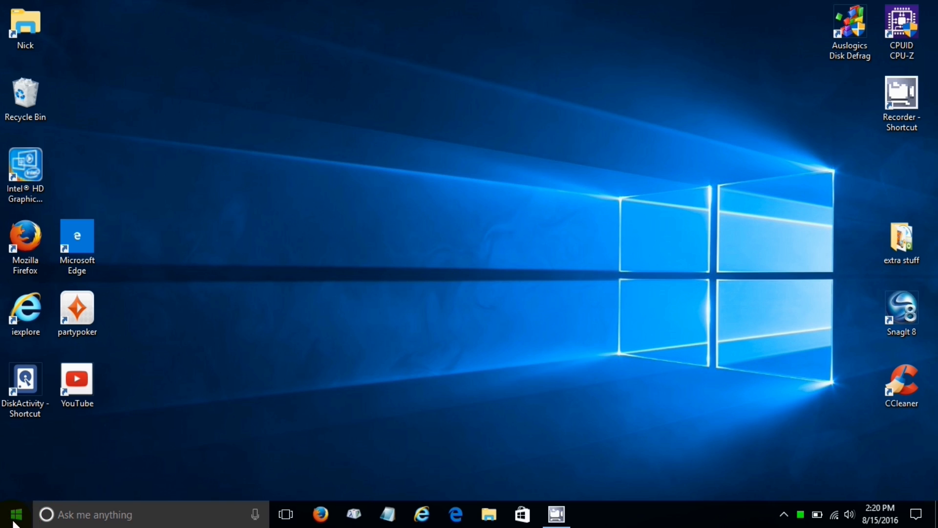
Close the leftover Calculator window and reopen Start showing its app list and live tiles
{"action": "left_click", "coordinate": [17, 509]}
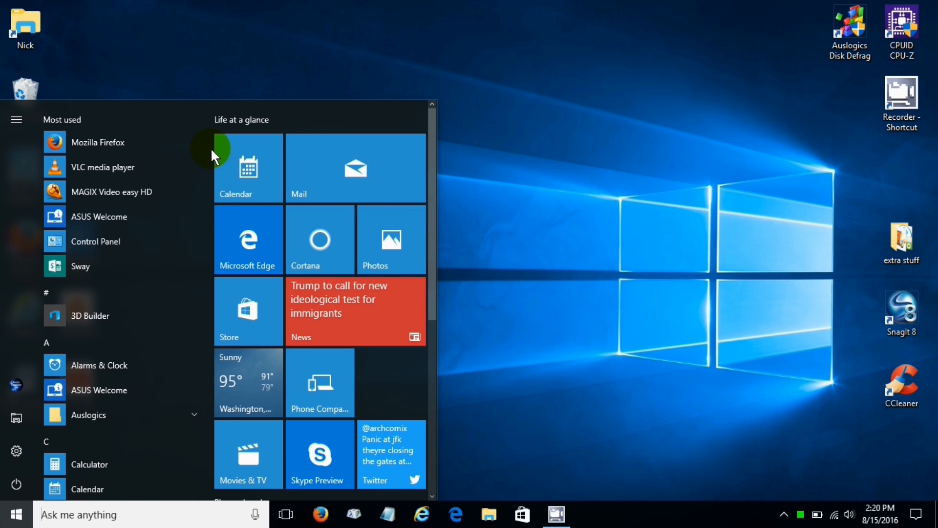
{"action": "scroll", "scroll_direction": "down", "scroll_amount": 3}
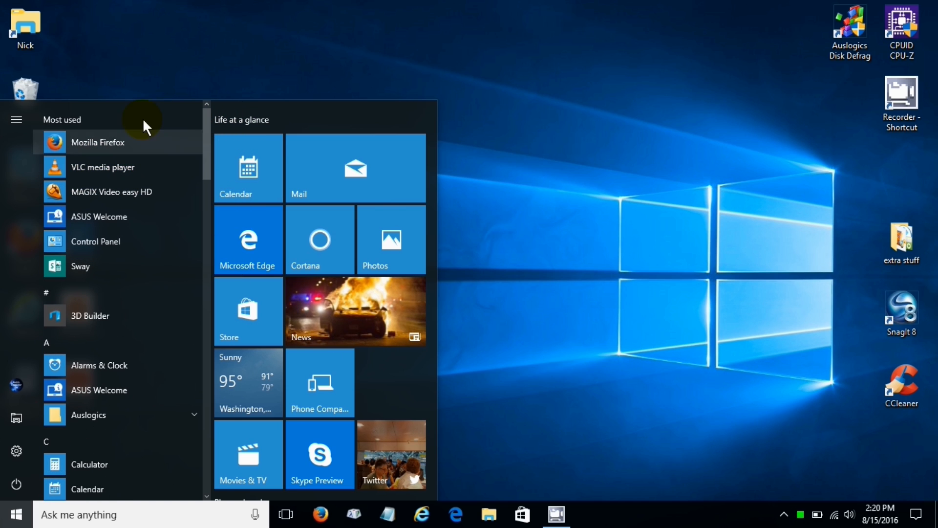
{"action": "mouse_move", "coordinate": [105, 121]}
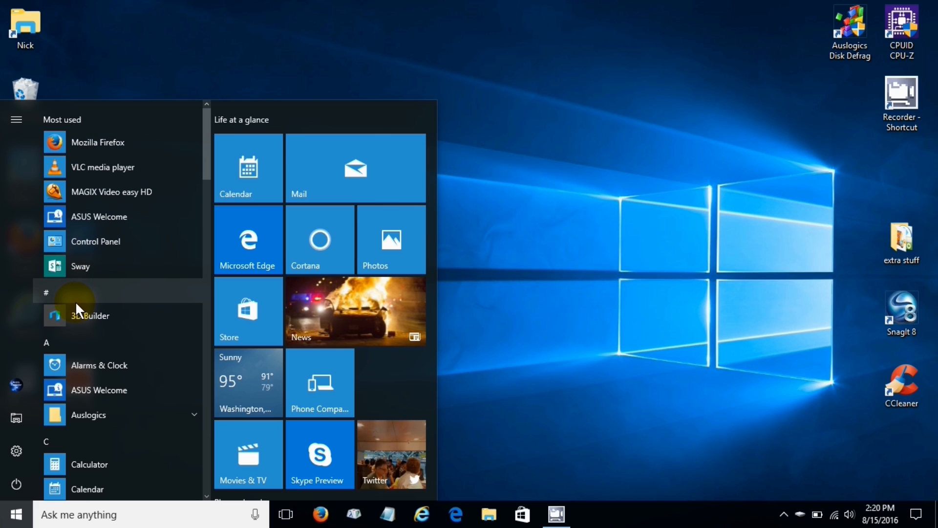
{"action": "mouse_move", "coordinate": [67, 299]}
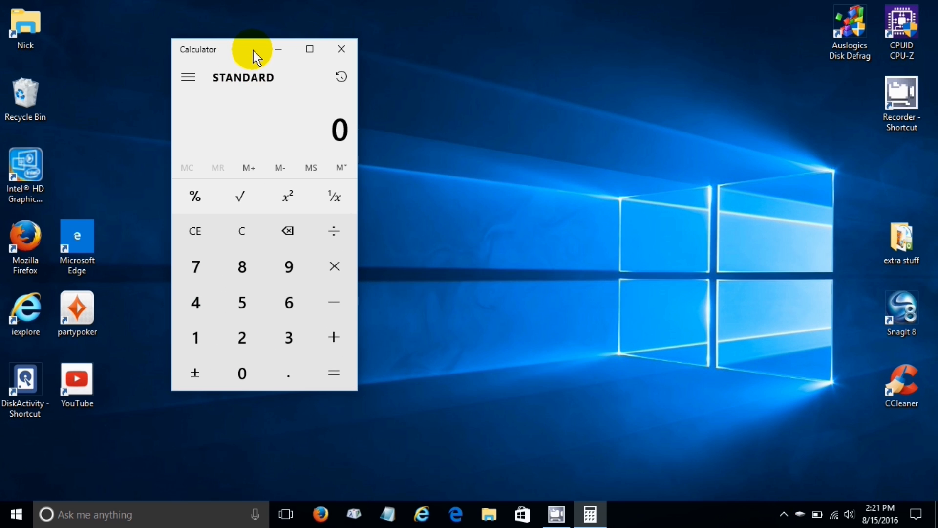
{"action": "left_click", "coordinate": [341, 48]}
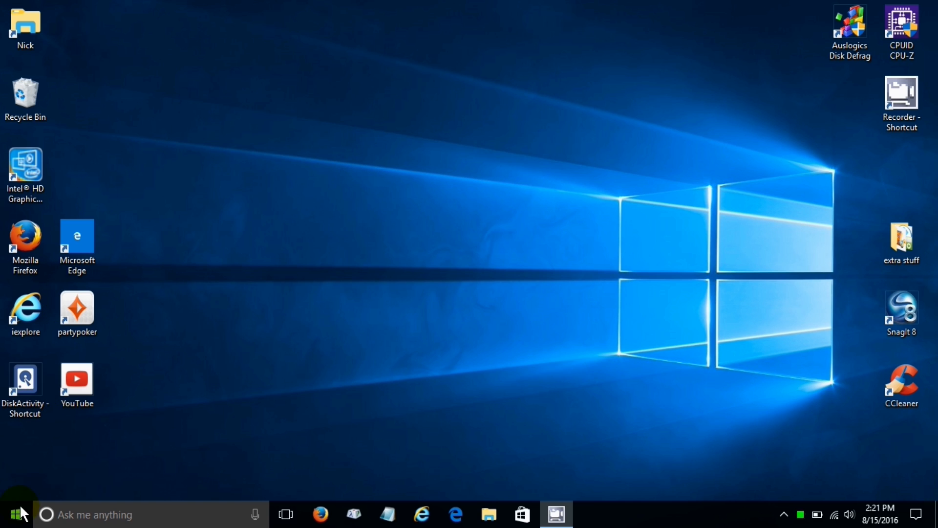
{"action": "left_click", "coordinate": [16, 511]}
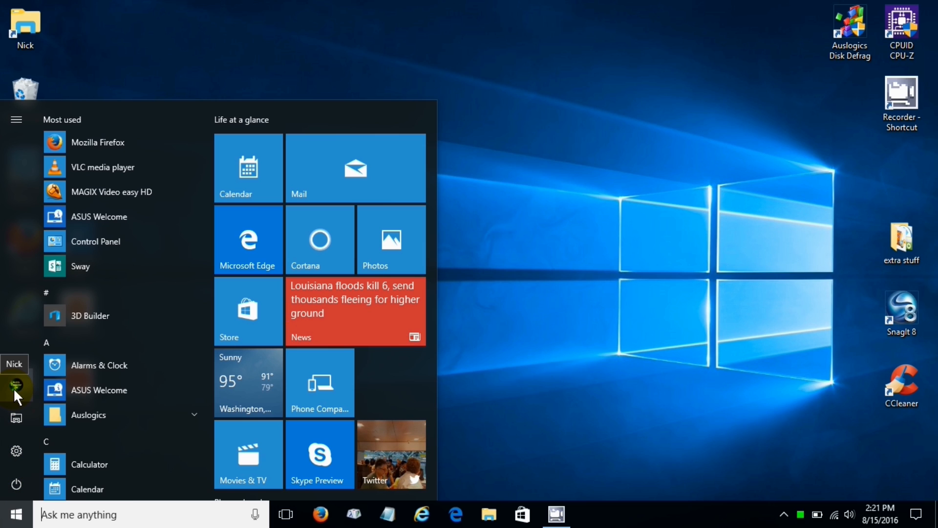
{"action": "left_click", "coordinate": [16, 388]}
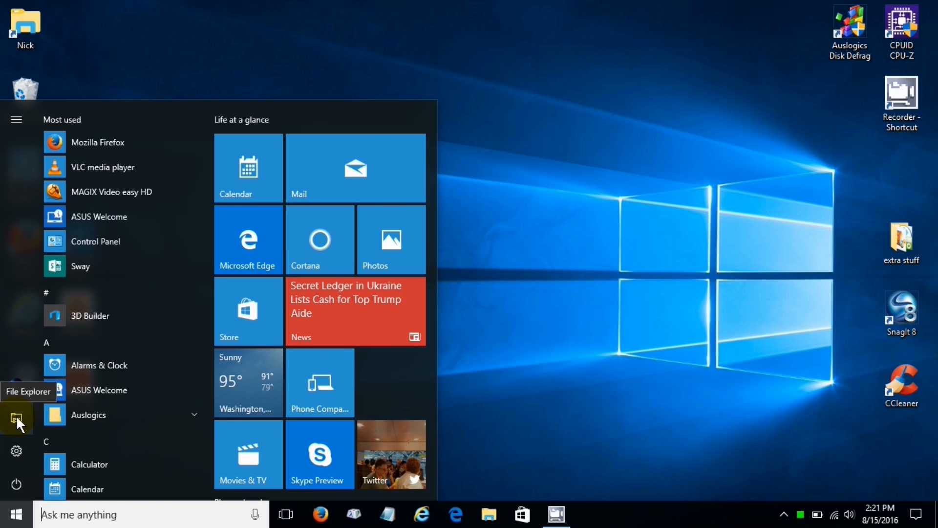
{"action": "mouse_move", "coordinate": [93, 404]}
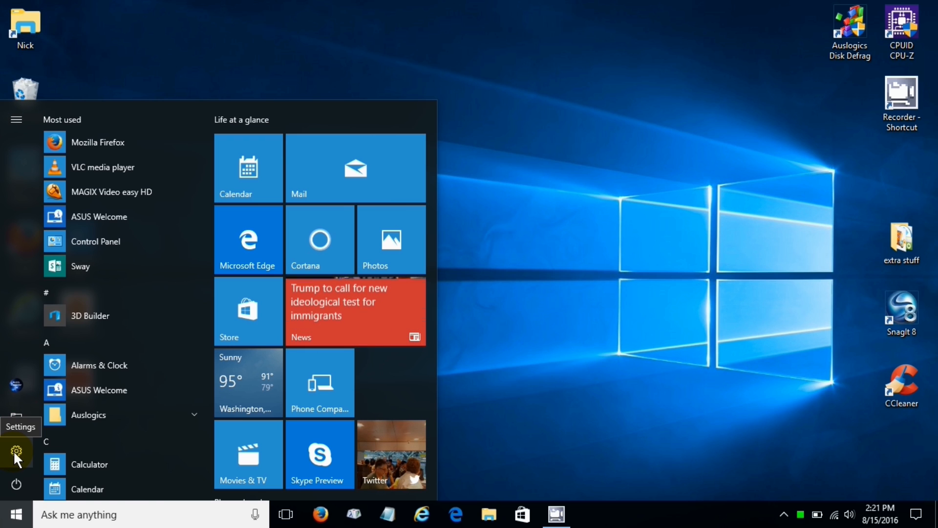
{"action": "left_click", "coordinate": [13, 453]}
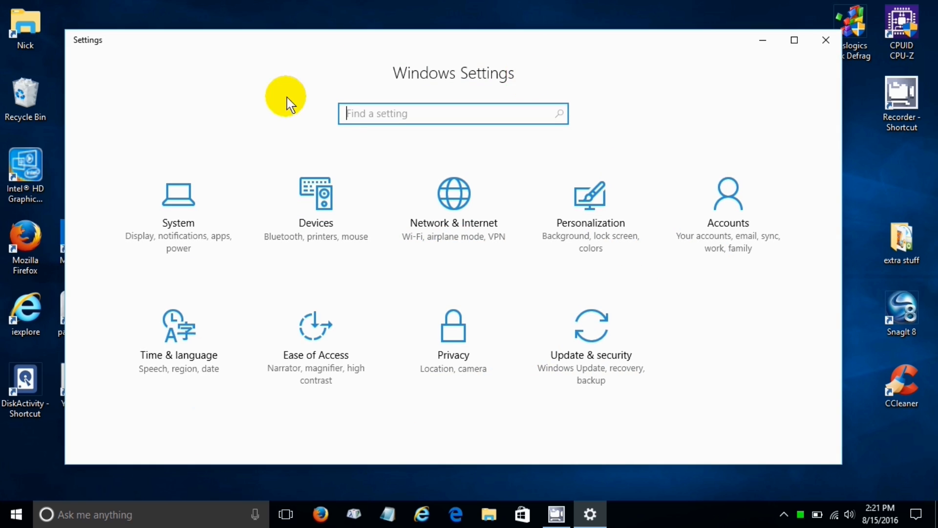
{"action": "mouse_move", "coordinate": [752, 80]}
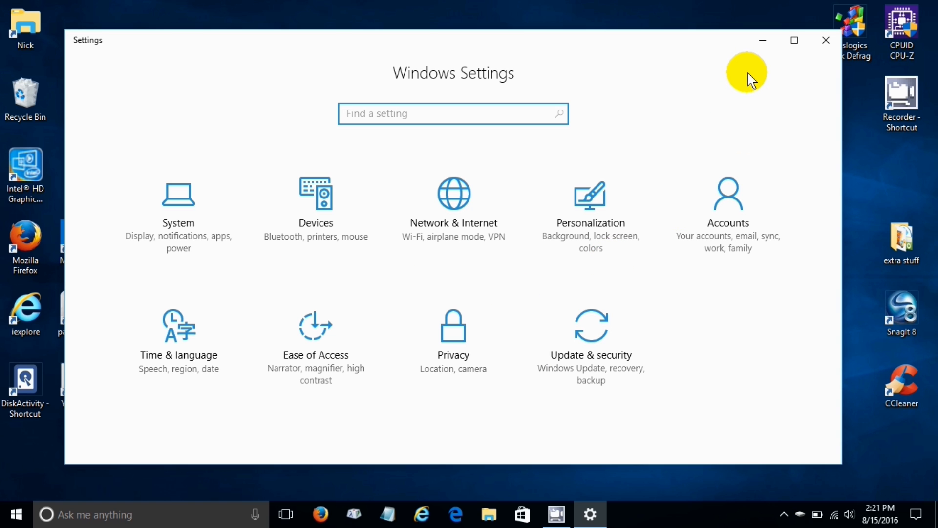
{"action": "left_click", "coordinate": [825, 40]}
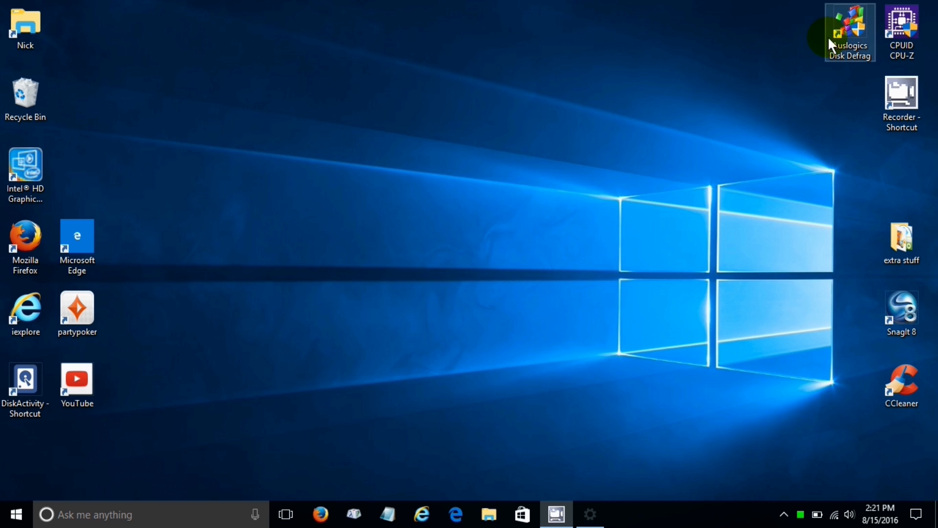
{"action": "left_click", "coordinate": [18, 511]}
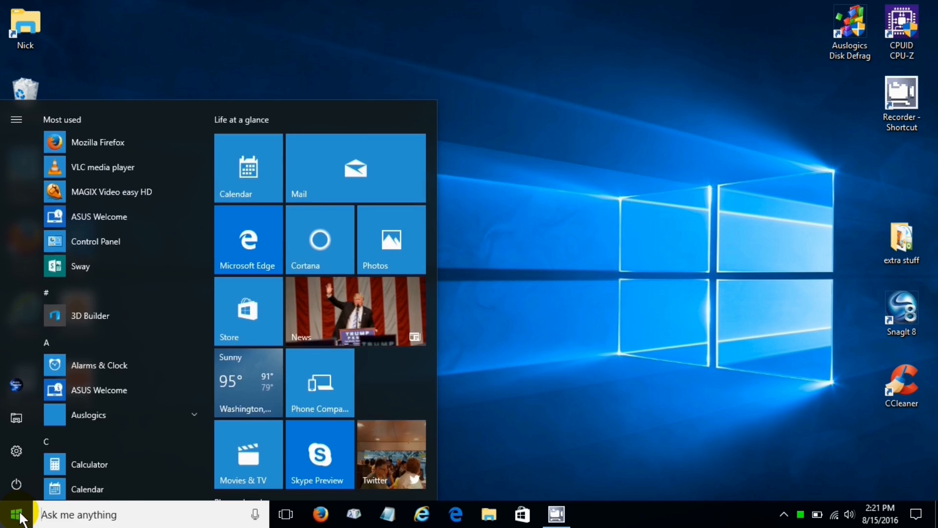
{"action": "left_click", "coordinate": [13, 483]}
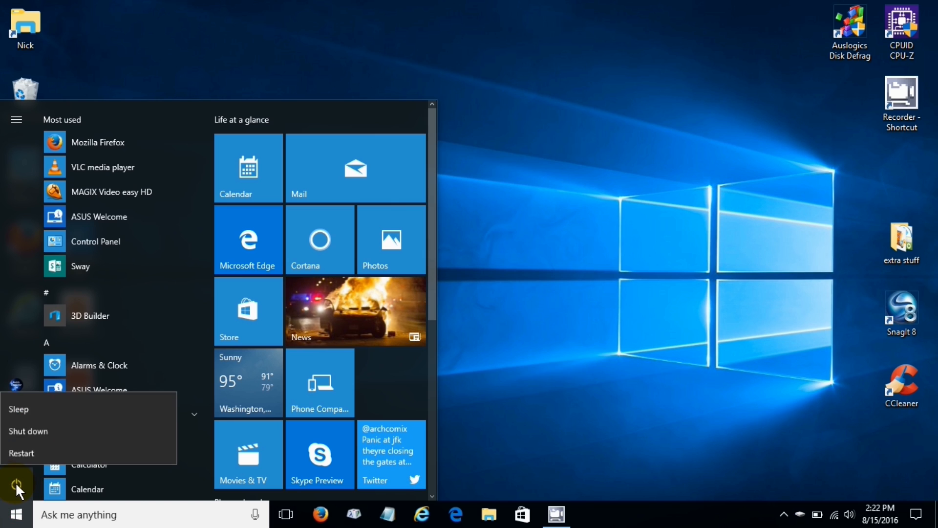
{"action": "mouse_move", "coordinate": [27, 418]}
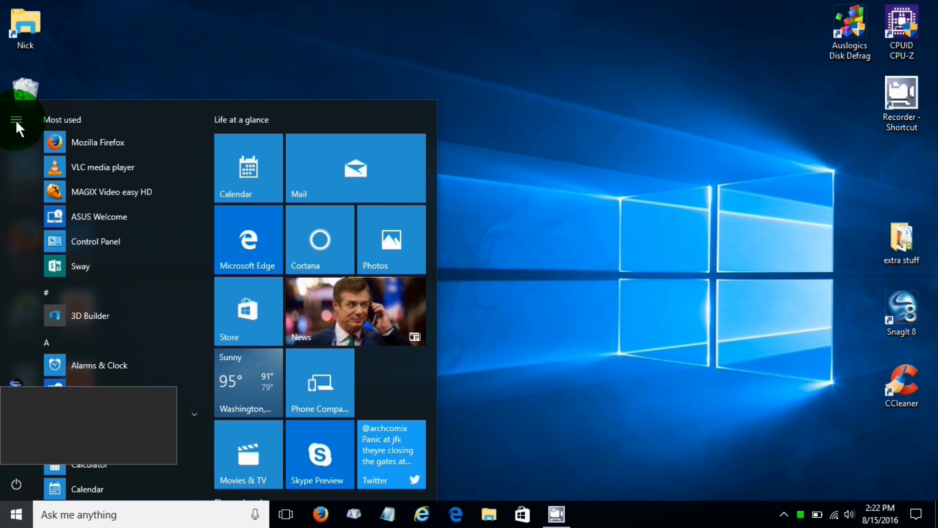
Expand Start's side pane and go to Settings, landing on Personalization Background
{"action": "left_click", "coordinate": [18, 119]}
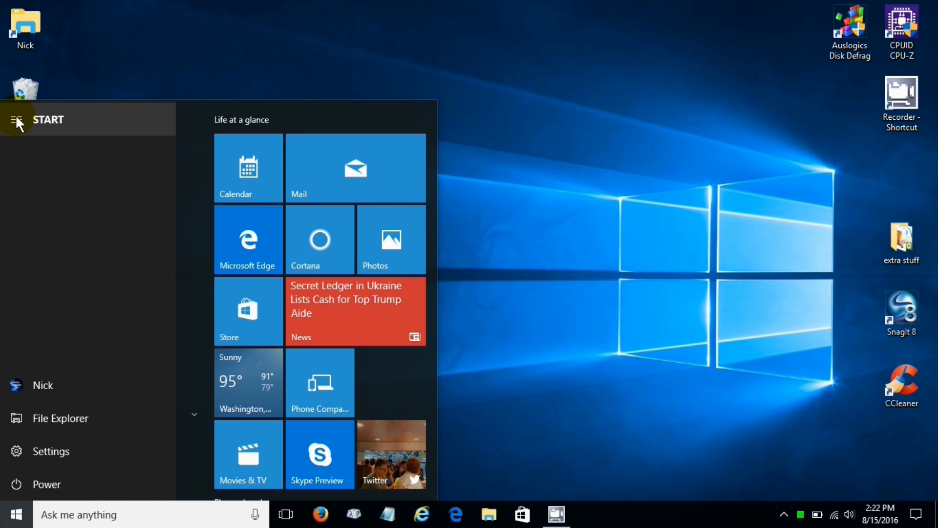
{"action": "mouse_move", "coordinate": [73, 444]}
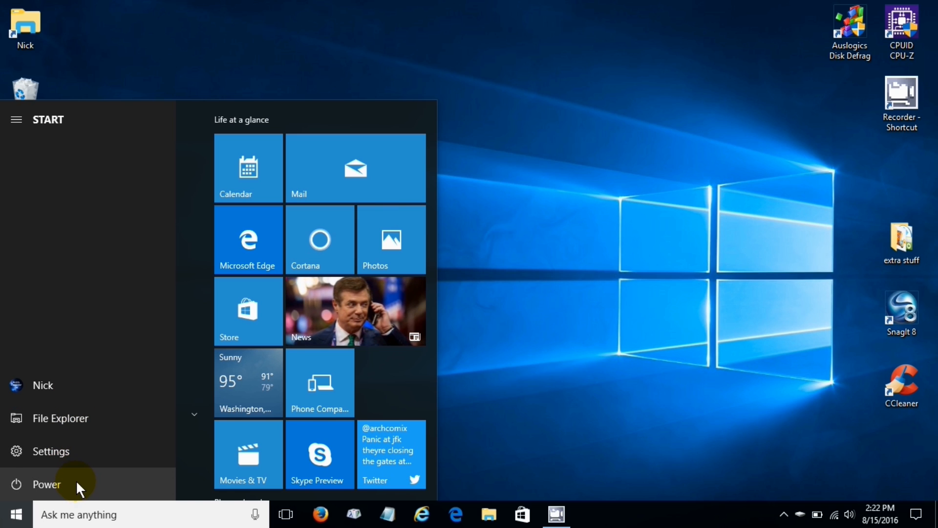
{"action": "mouse_move", "coordinate": [87, 205]}
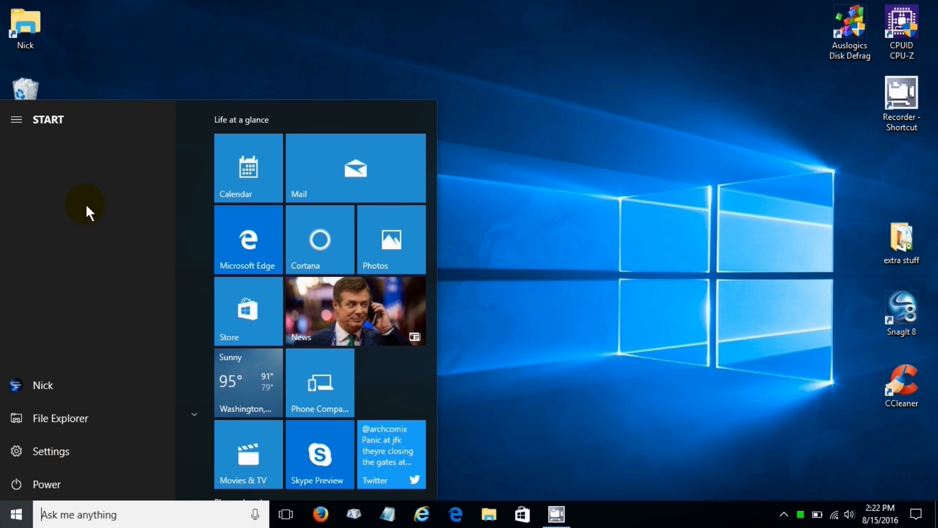
{"action": "left_click", "coordinate": [44, 451]}
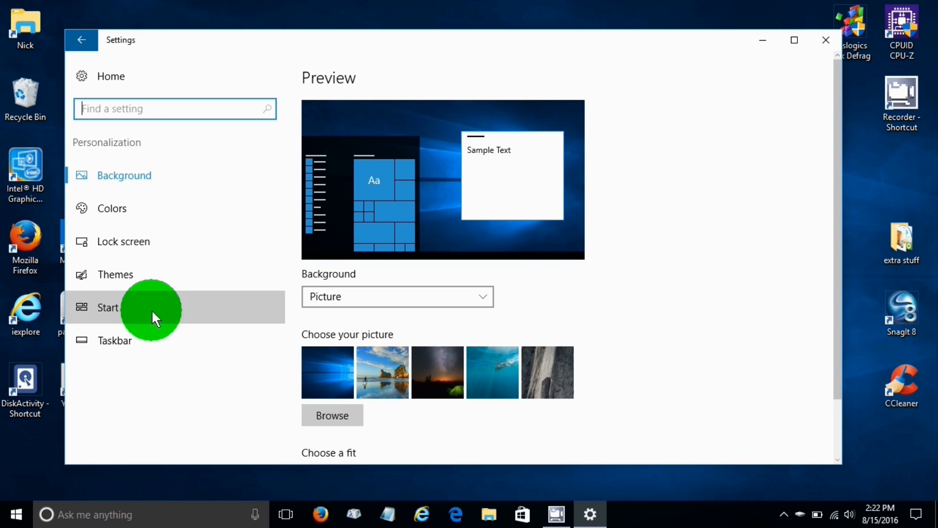
Under Start folder choices, turn on Downloads so it appears on Start
{"action": "left_click", "coordinate": [108, 308]}
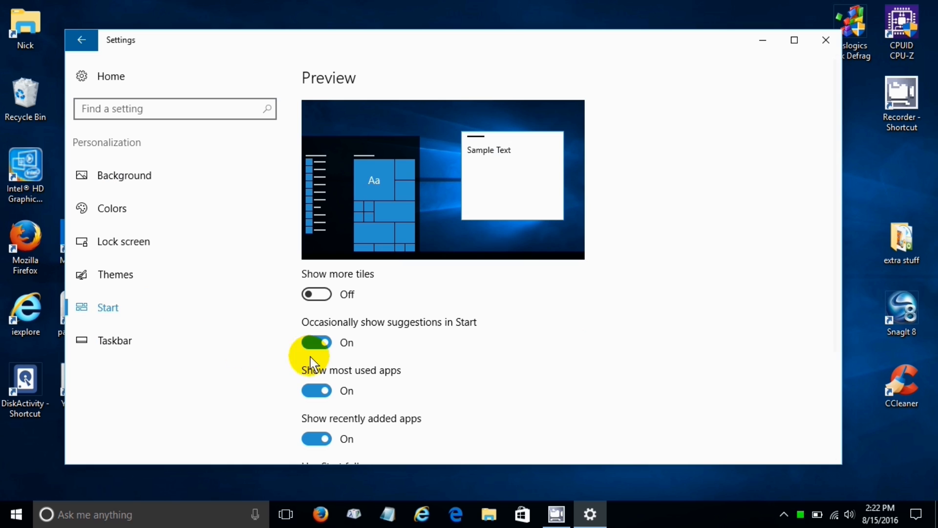
{"action": "scroll", "scroll_direction": "down", "scroll_amount": 3}
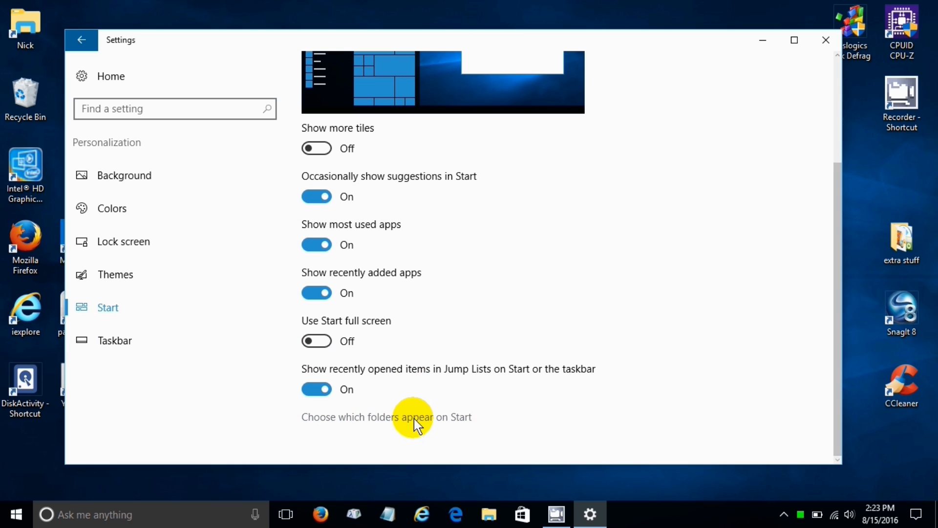
{"action": "left_click", "coordinate": [407, 416]}
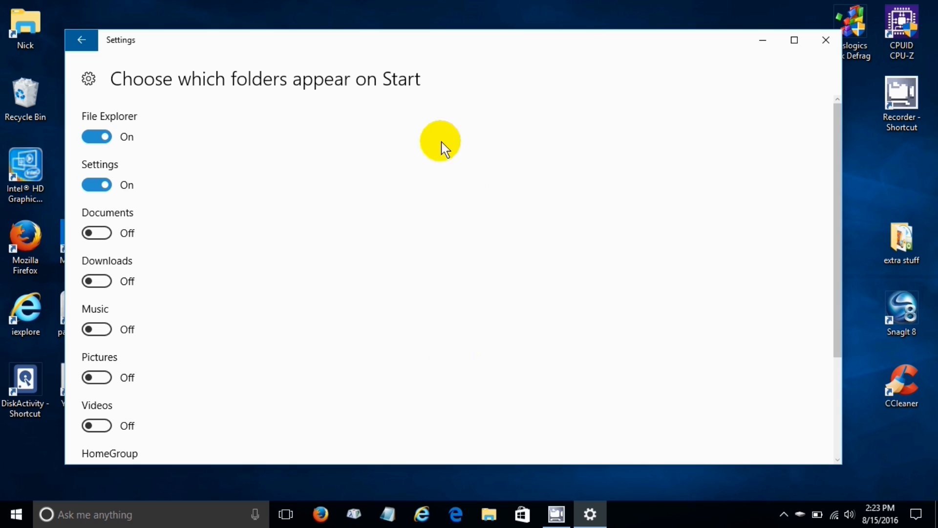
{"action": "scroll", "scroll_direction": "down", "scroll_amount": 3}
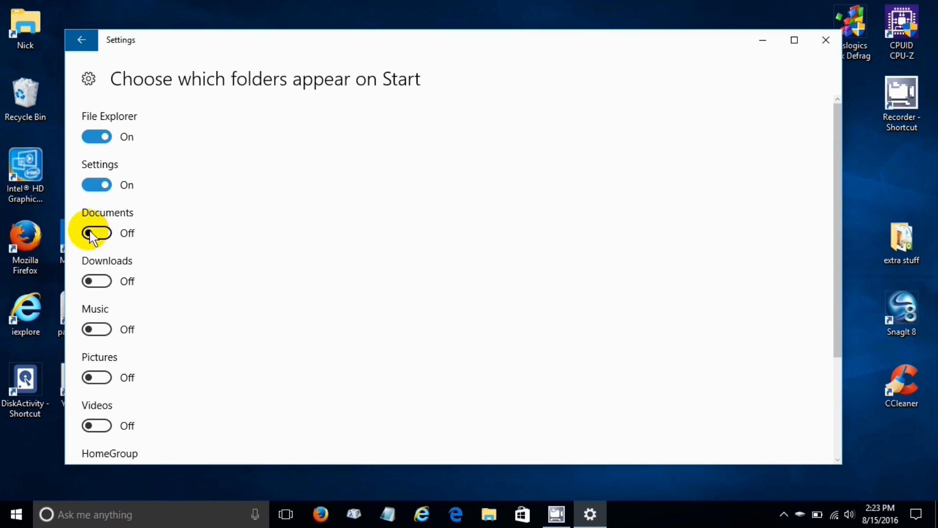
{"action": "left_click", "coordinate": [97, 281]}
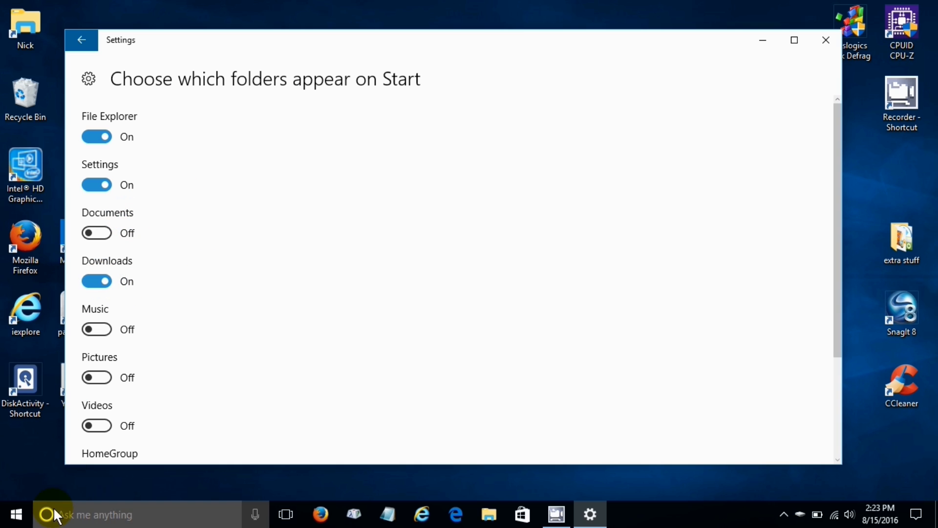
Check the new Downloads entry in Start, turn it back off, and close Settings
{"action": "left_click", "coordinate": [18, 511]}
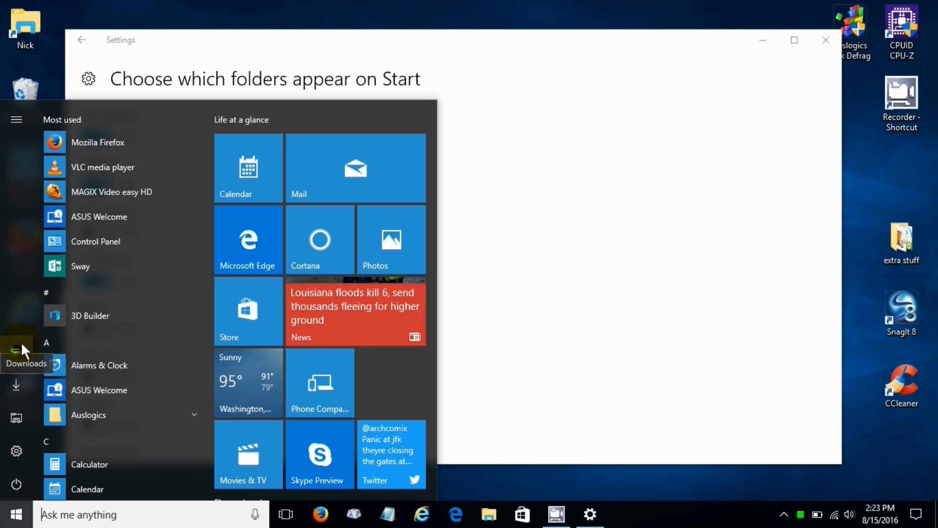
{"action": "left_click", "coordinate": [17, 120]}
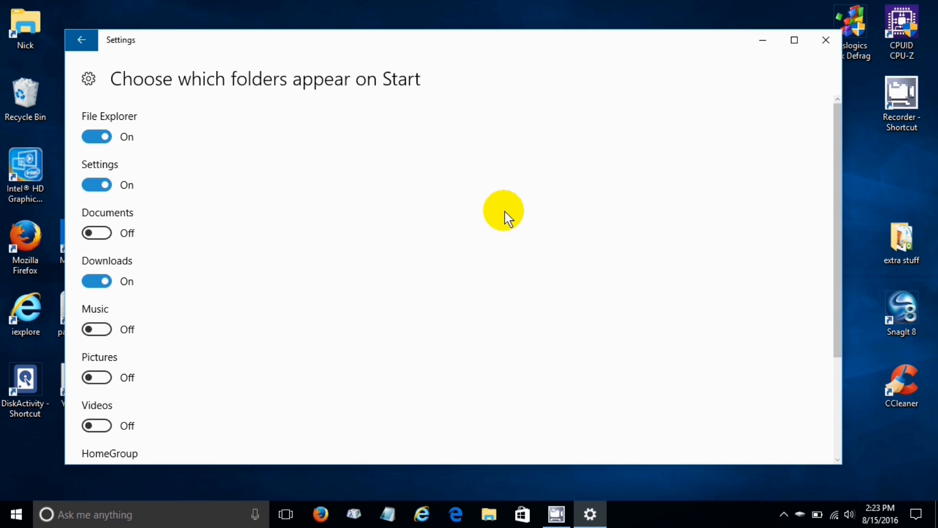
{"action": "left_click", "coordinate": [97, 281]}
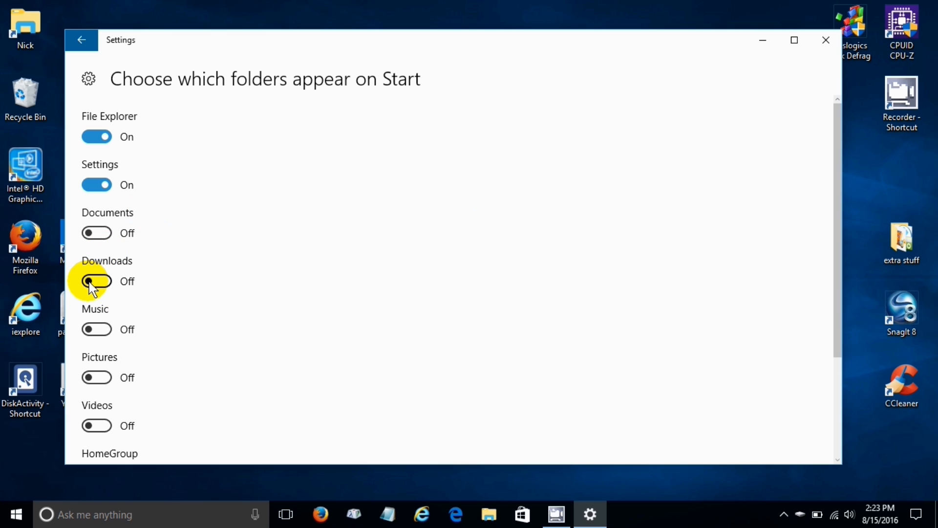
{"action": "left_click", "coordinate": [826, 40]}
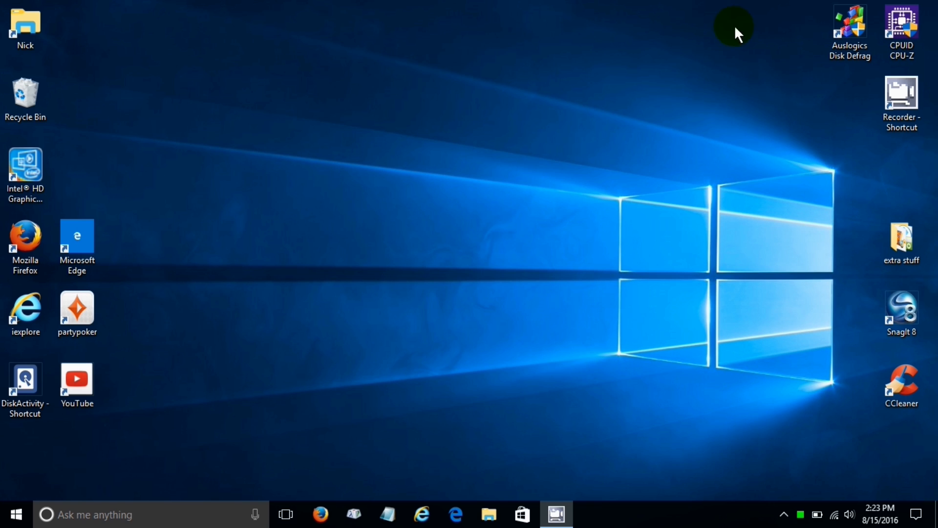
Reach the Windows Settings home page from the Start menu's gear icon
{"action": "left_click", "coordinate": [15, 510]}
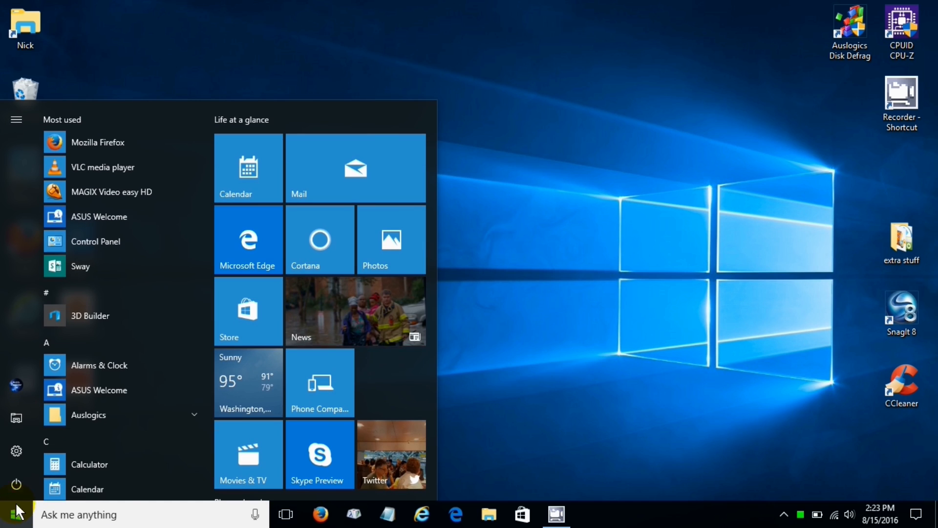
{"action": "mouse_move", "coordinate": [16, 482]}
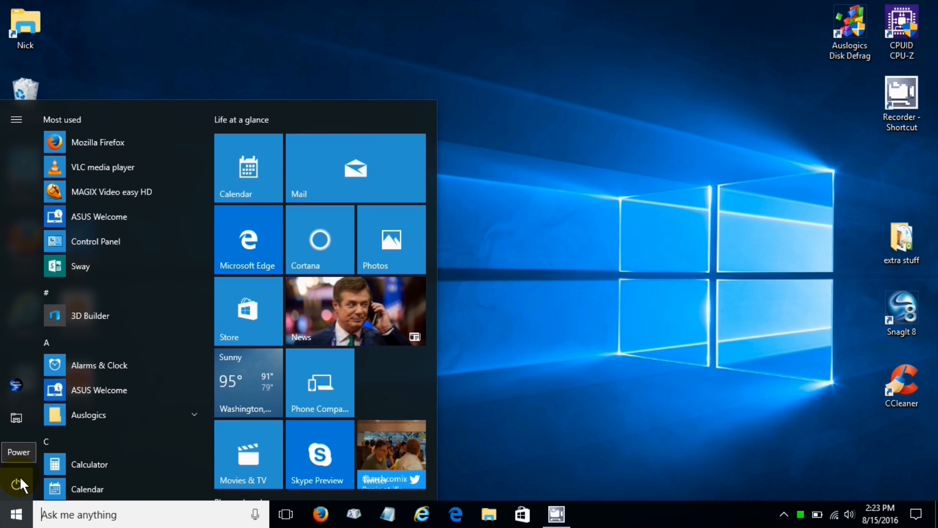
{"action": "mouse_move", "coordinate": [14, 453]}
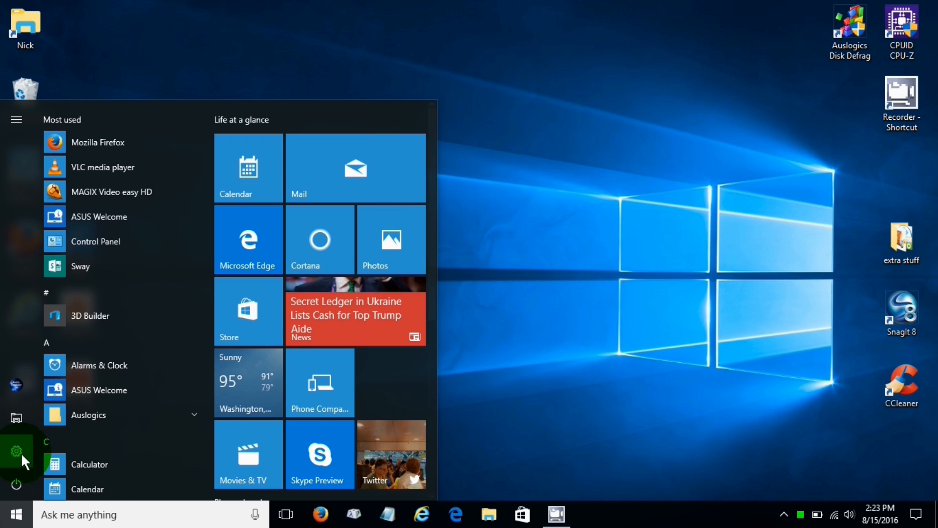
{"action": "left_click", "coordinate": [13, 448]}
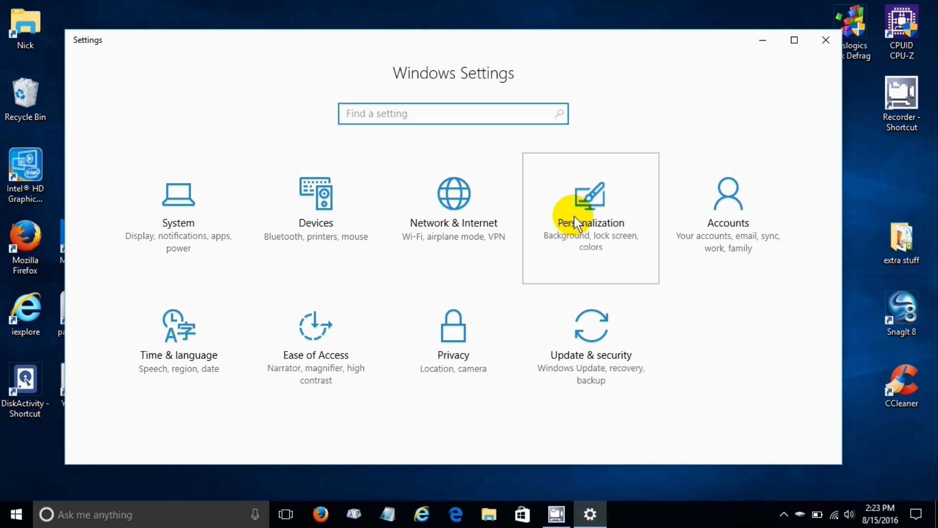
In Personalization Colors choose the Dark app mode, then minimize Settings to the desktop
{"action": "left_click", "coordinate": [591, 213]}
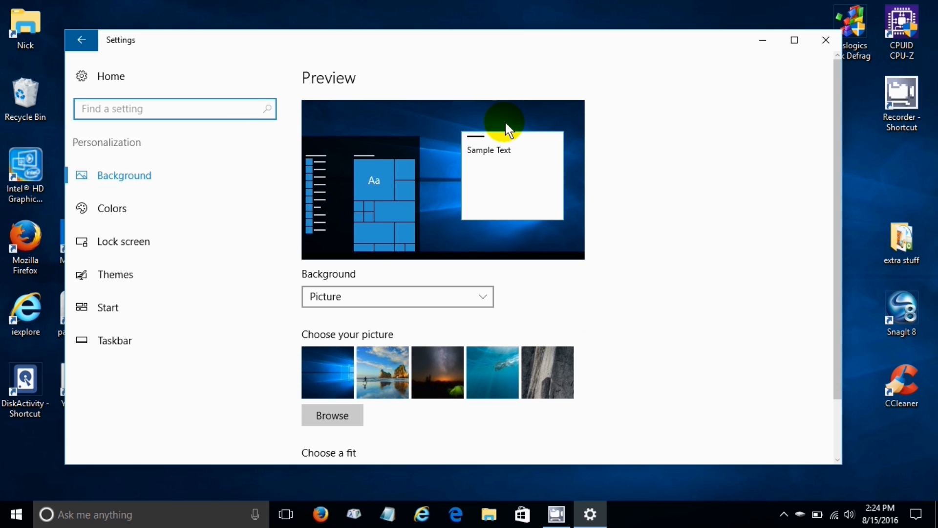
{"action": "mouse_move", "coordinate": [149, 208]}
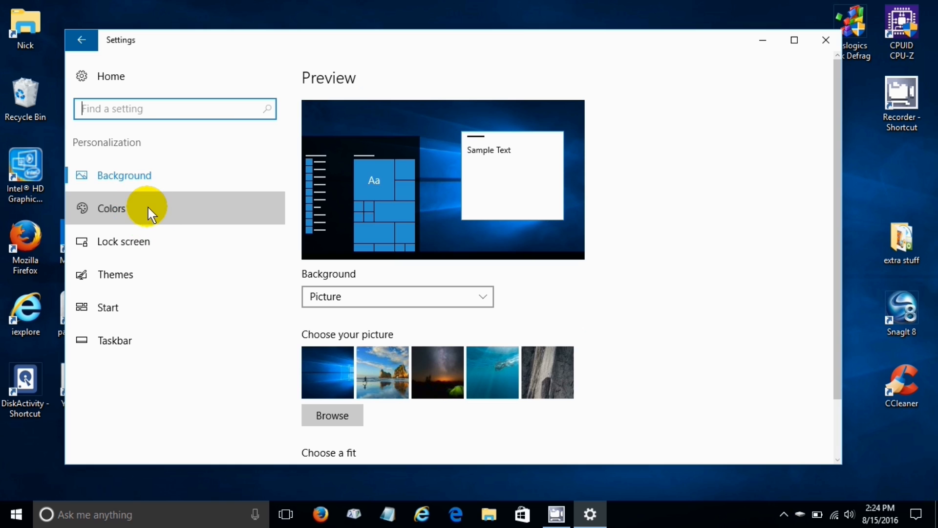
{"action": "left_click", "coordinate": [111, 208]}
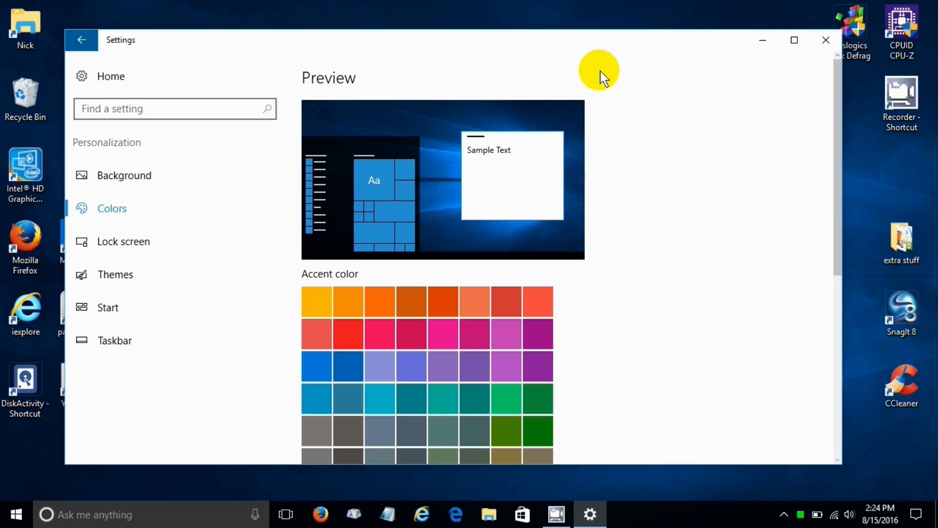
{"action": "scroll", "scroll_direction": "down", "scroll_amount": 3}
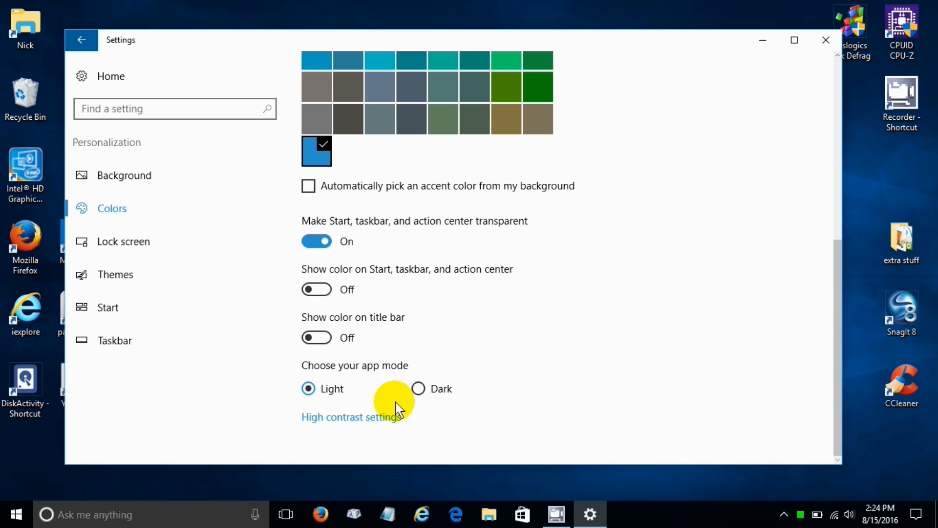
{"action": "left_click", "coordinate": [418, 388]}
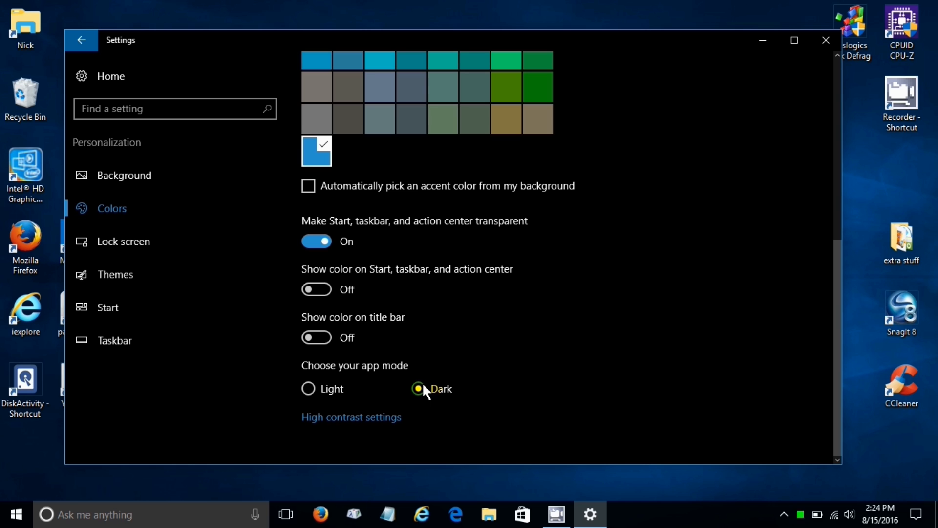
{"action": "left_click", "coordinate": [419, 388]}
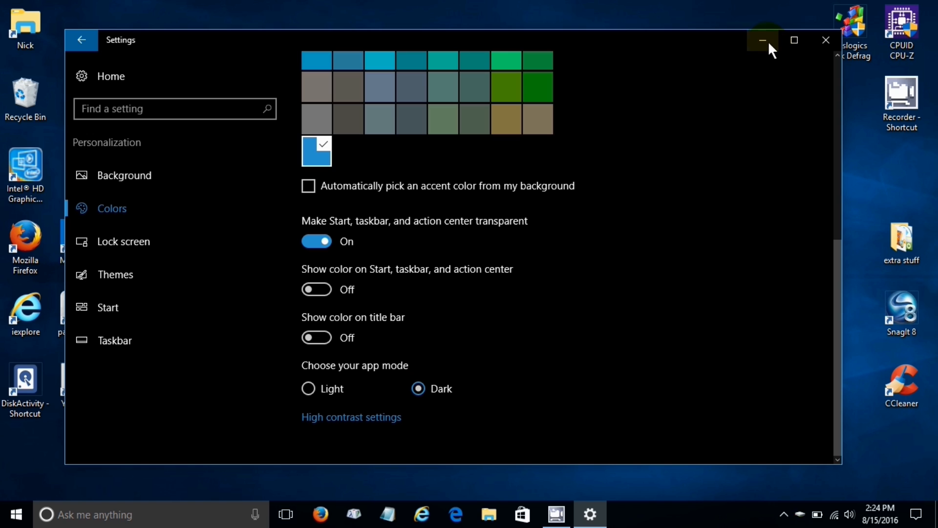
{"action": "left_click", "coordinate": [762, 39]}
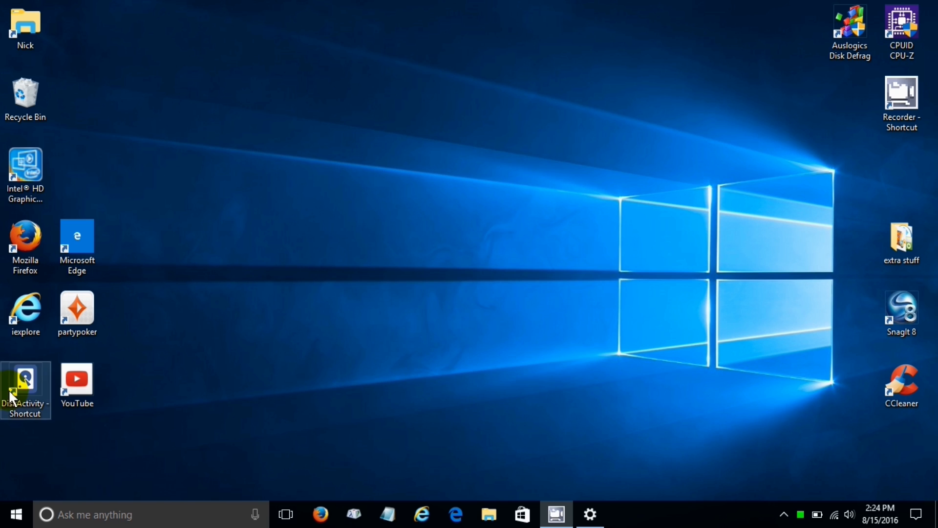
Launch Calculator to see it dark, switch apps back to Light mode, and close Calculator
{"action": "left_click", "coordinate": [16, 511]}
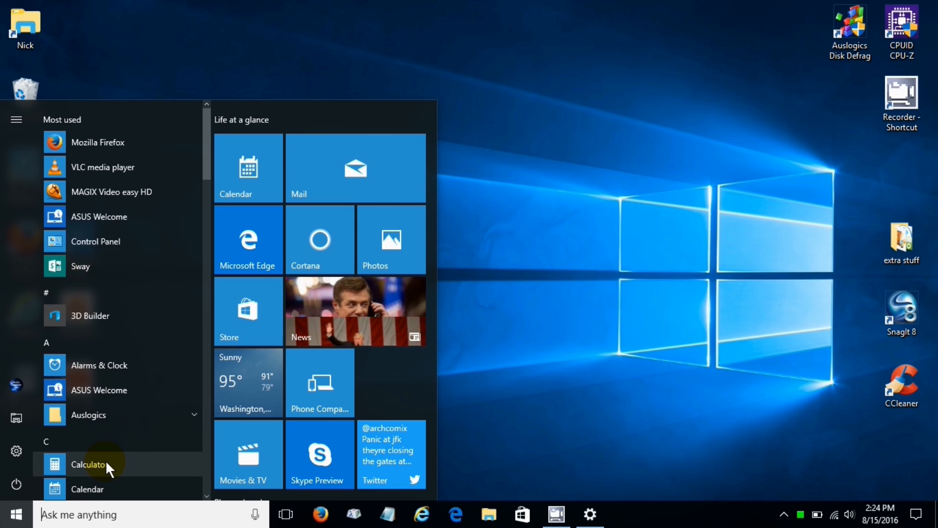
{"action": "left_click", "coordinate": [87, 464]}
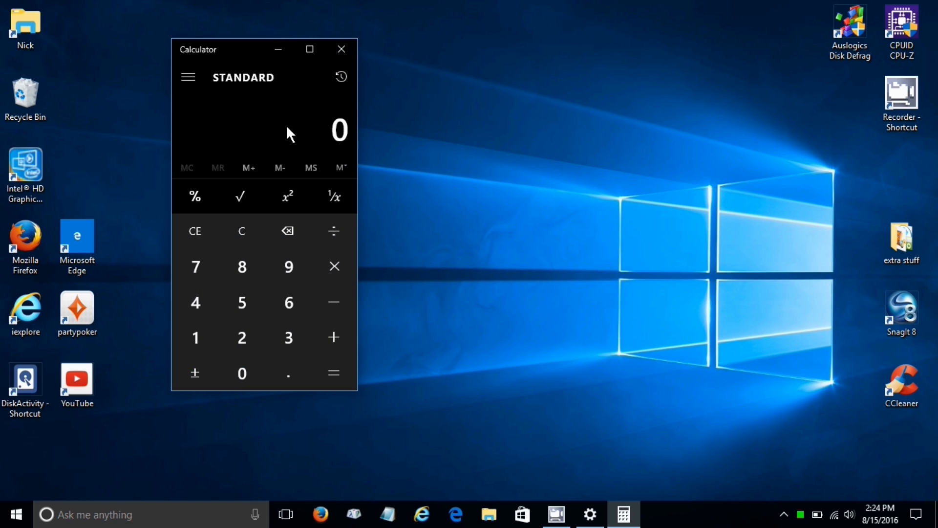
{"action": "mouse_move", "coordinate": [301, 157]}
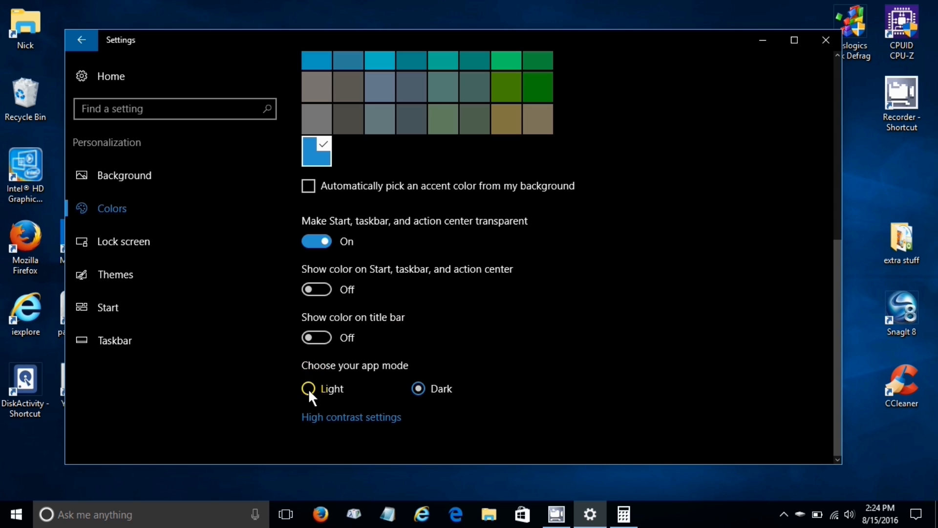
{"action": "left_click", "coordinate": [308, 389]}
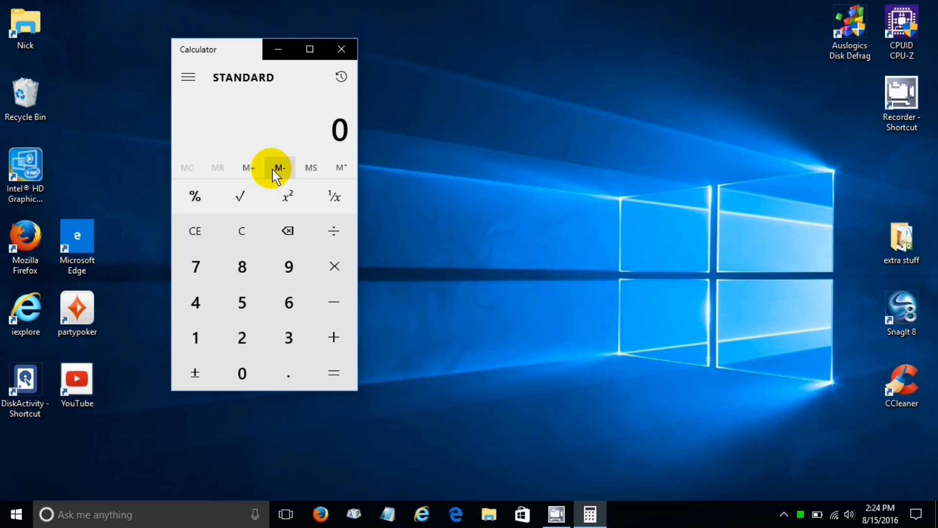
{"action": "mouse_move", "coordinate": [263, 117]}
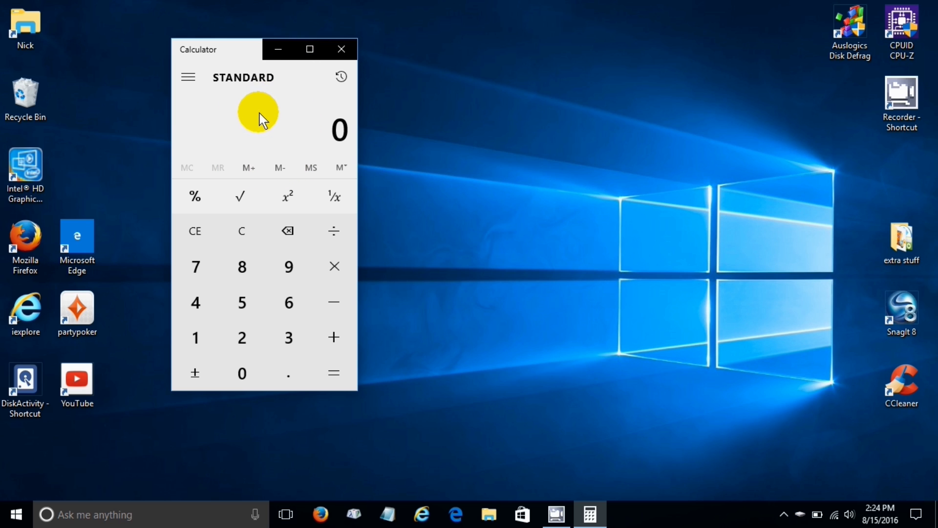
{"action": "mouse_move", "coordinate": [342, 49]}
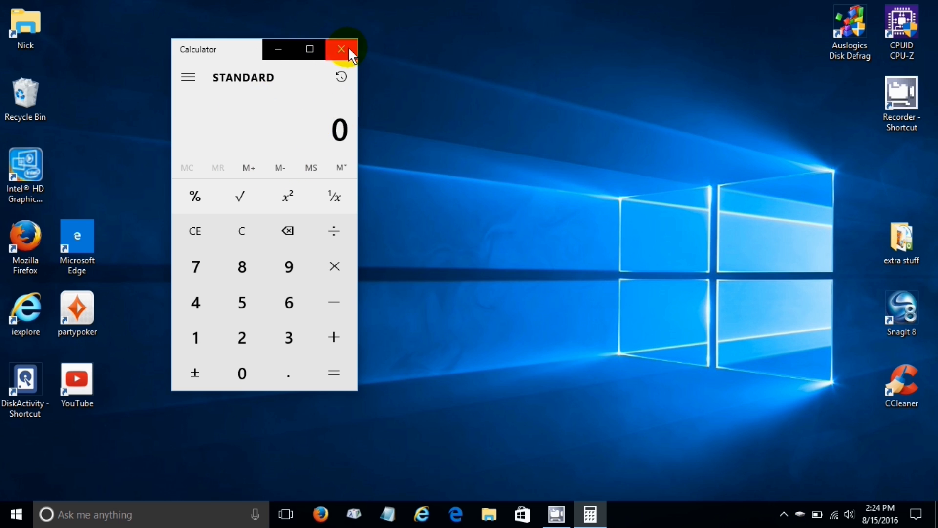
{"action": "left_click", "coordinate": [340, 49]}
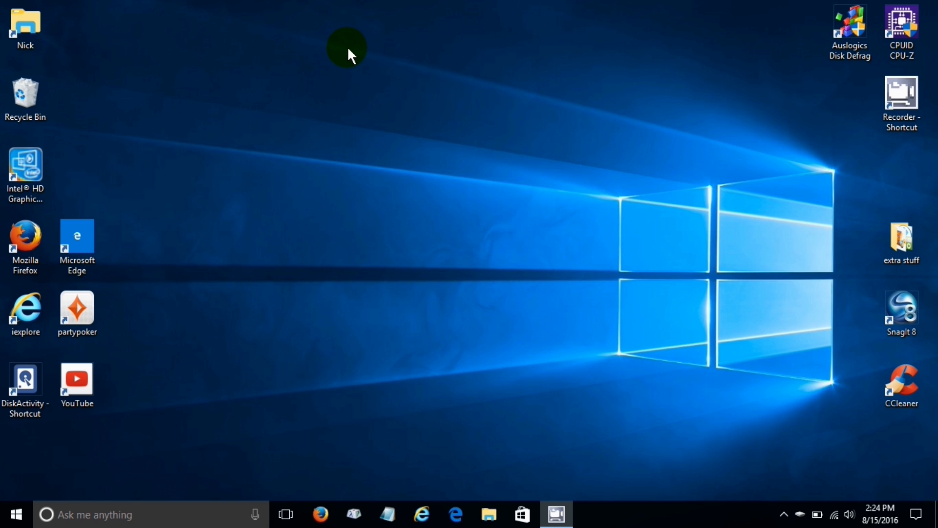
{"action": "mouse_move", "coordinate": [354, 253]}
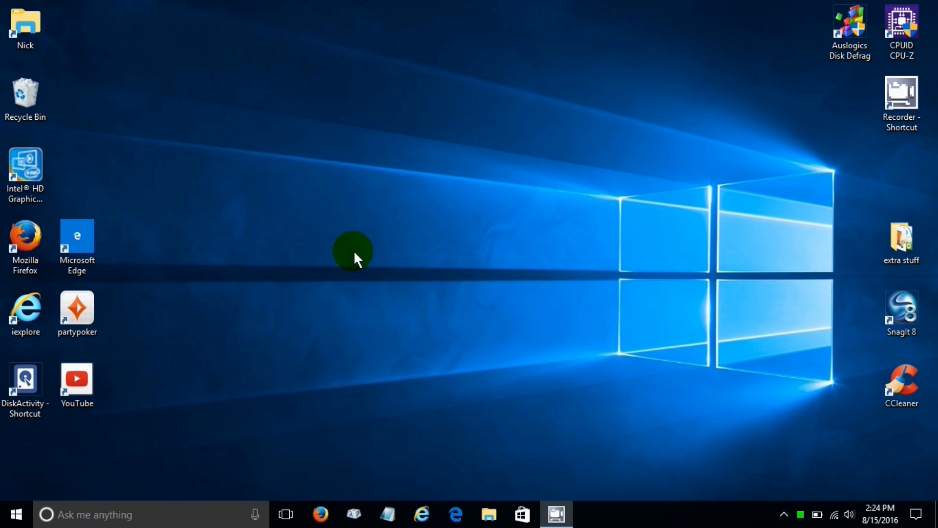
{"action": "left_click", "coordinate": [17, 511]}
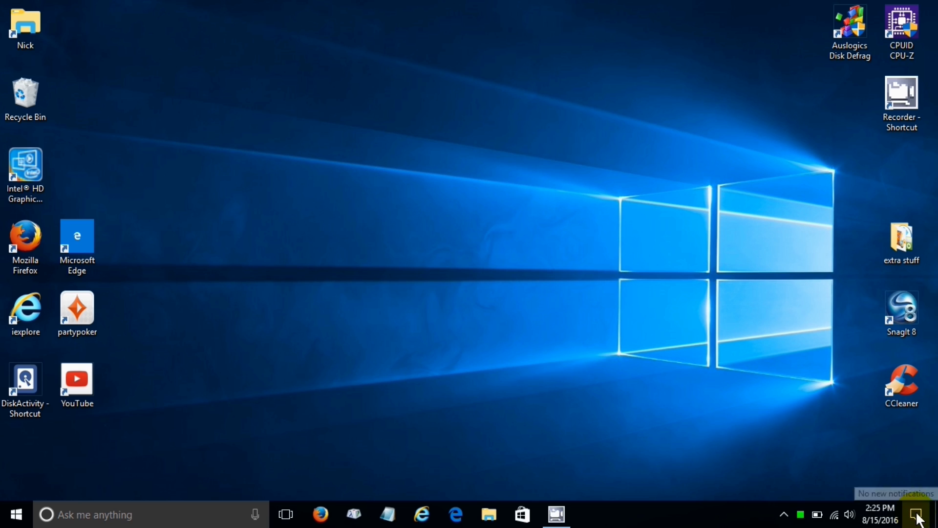
Look over the Action Center quick actions and use All settings to reach Settings home
{"action": "left_click", "coordinate": [912, 509]}
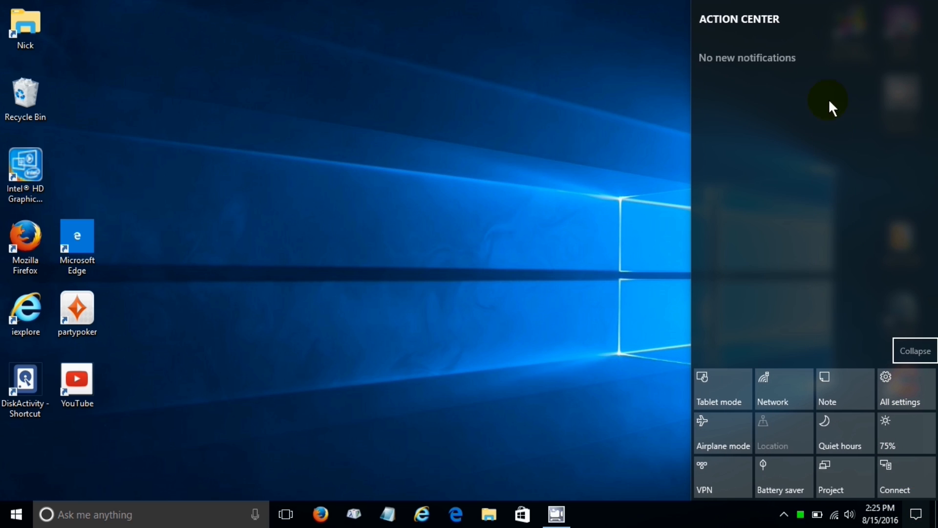
{"action": "mouse_move", "coordinate": [820, 131]}
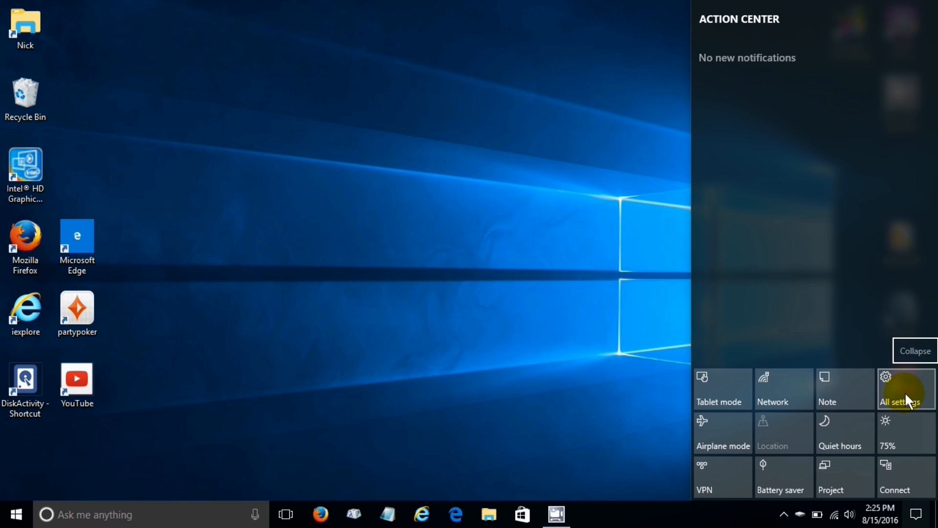
{"action": "left_click", "coordinate": [901, 389]}
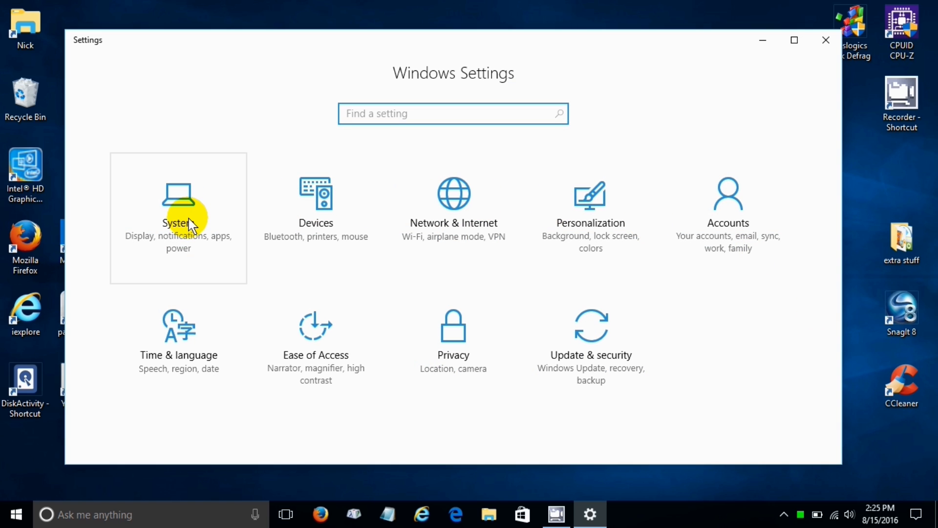
In System Notifications & actions, drag the Location quick action after Battery saver
{"action": "left_click", "coordinate": [178, 215]}
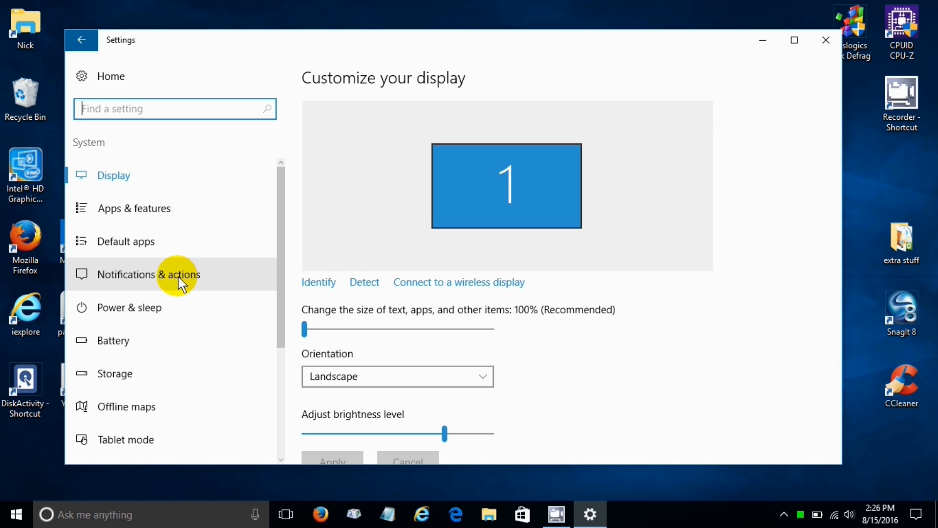
{"action": "left_click", "coordinate": [149, 274]}
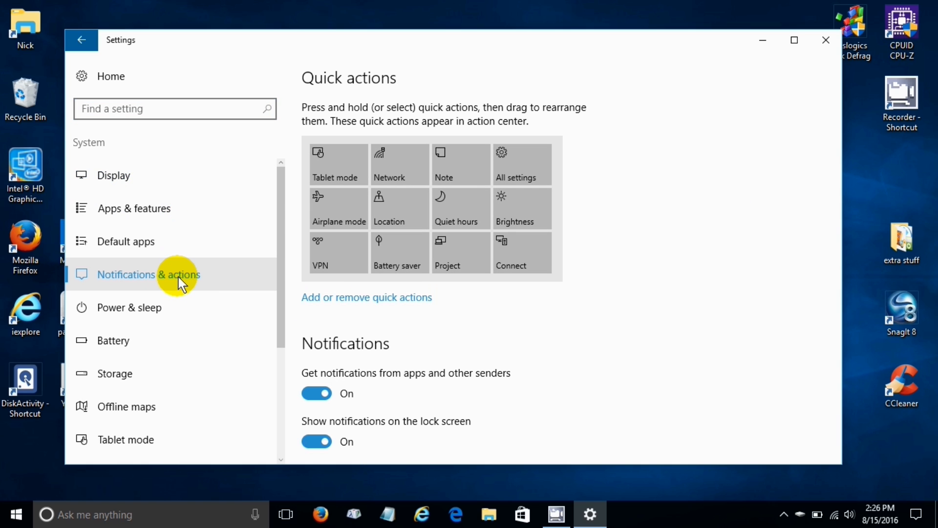
{"action": "mouse_move", "coordinate": [474, 232]}
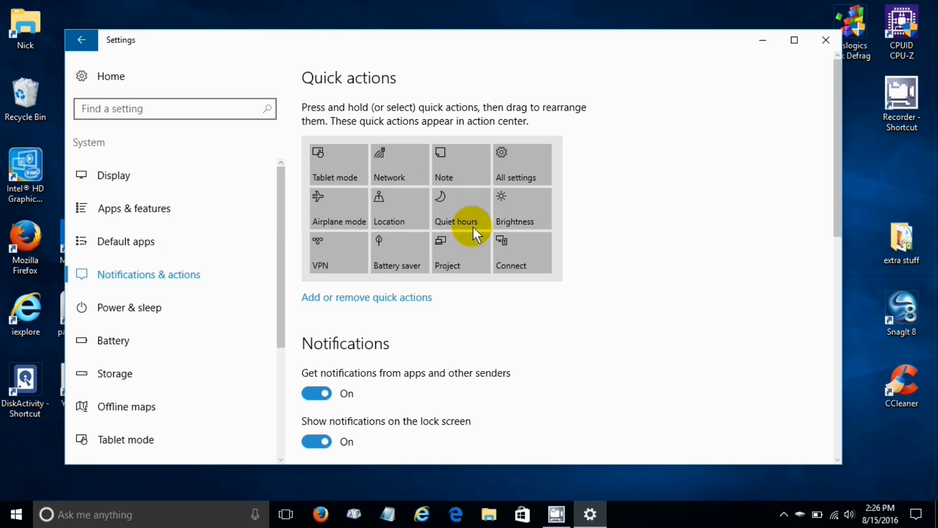
{"action": "mouse_move", "coordinate": [449, 245]}
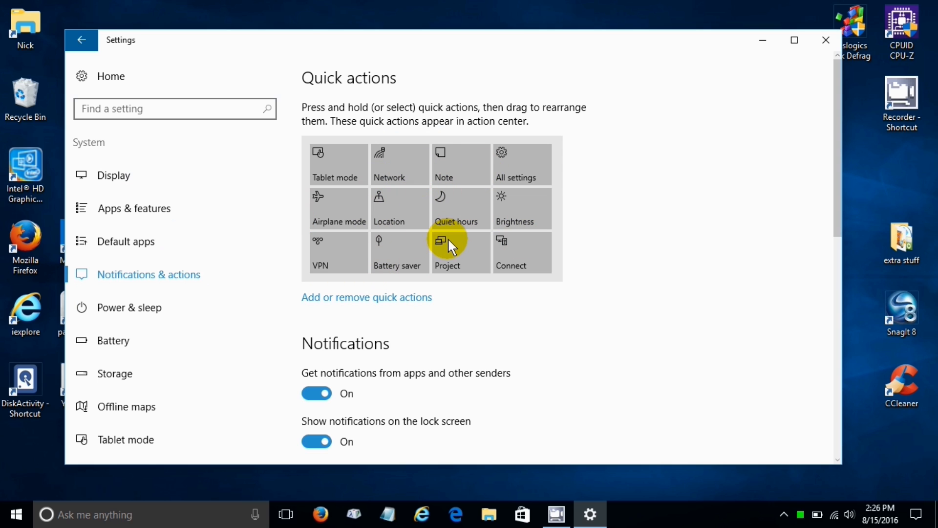
{"action": "mouse_move", "coordinate": [441, 225]}
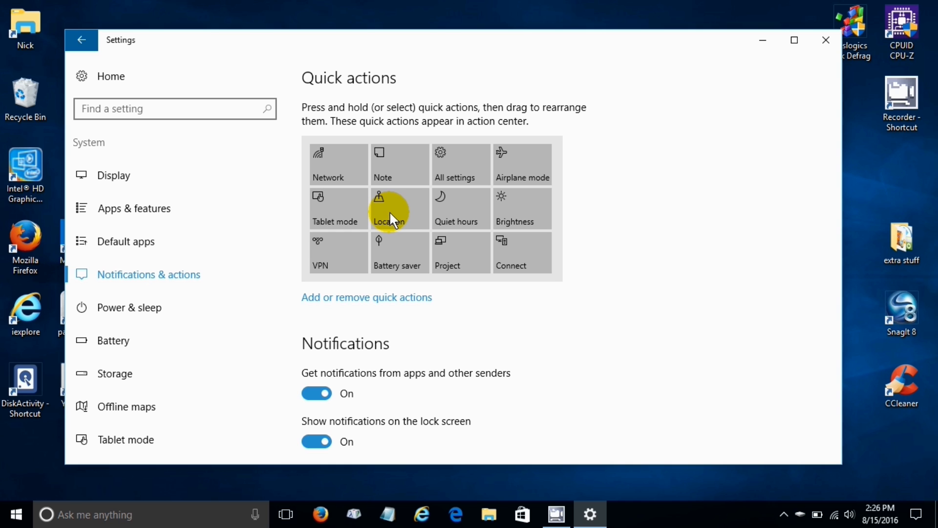
{"action": "left_click_drag", "start_coordinate": [399, 208], "coordinate": [446, 254]}
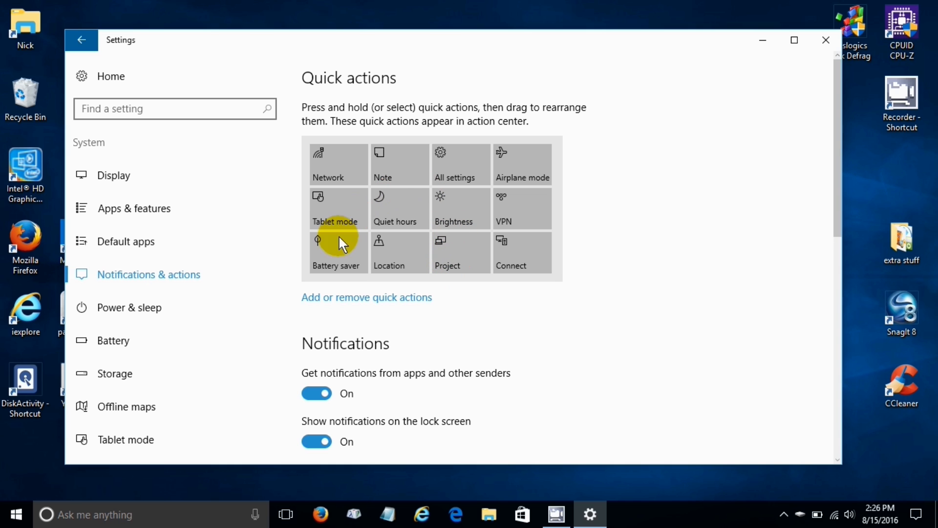
{"action": "mouse_move", "coordinate": [352, 302]}
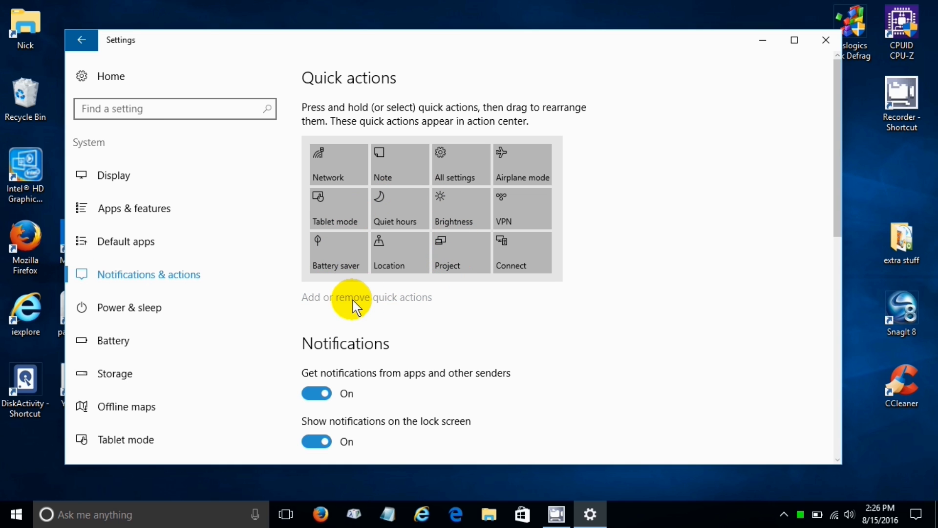
Add Wi-Fi as a quick action, check it in Action Center, then remove it again
{"action": "left_click", "coordinate": [353, 297]}
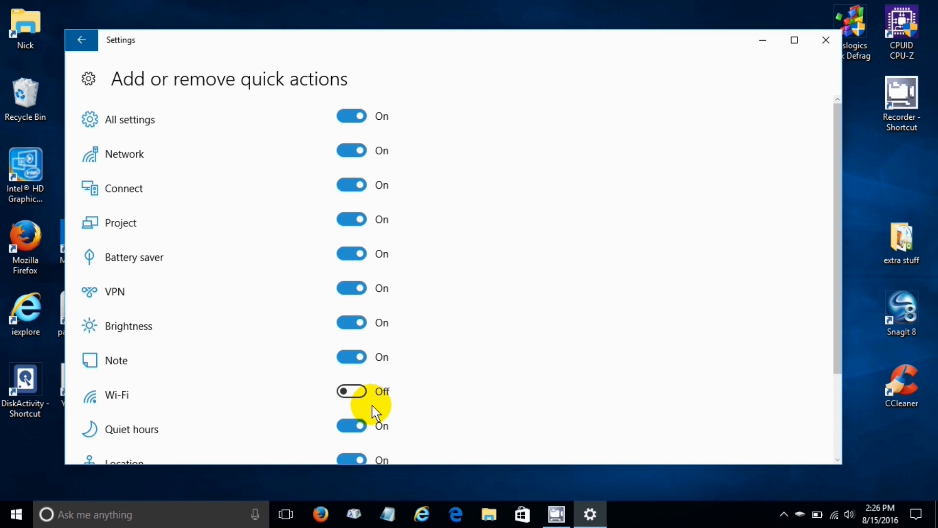
{"action": "mouse_move", "coordinate": [831, 406]}
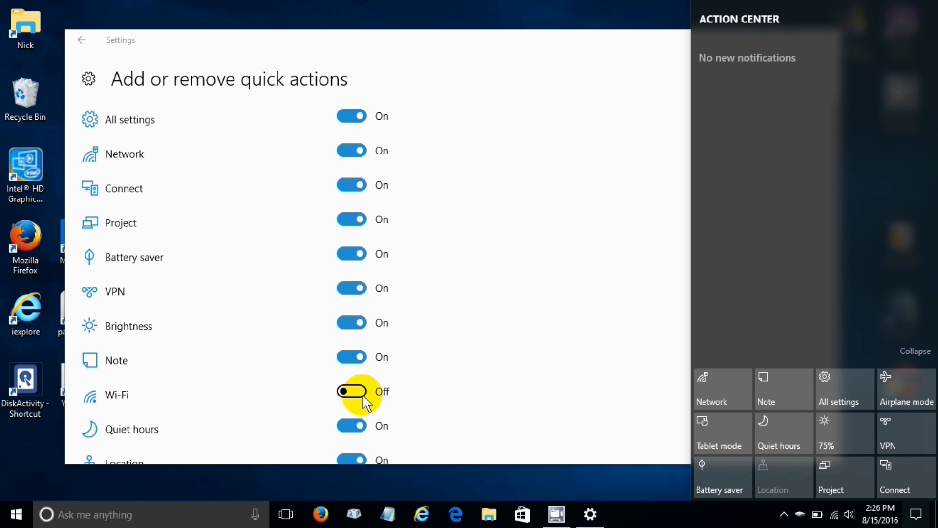
{"action": "left_click", "coordinate": [351, 392]}
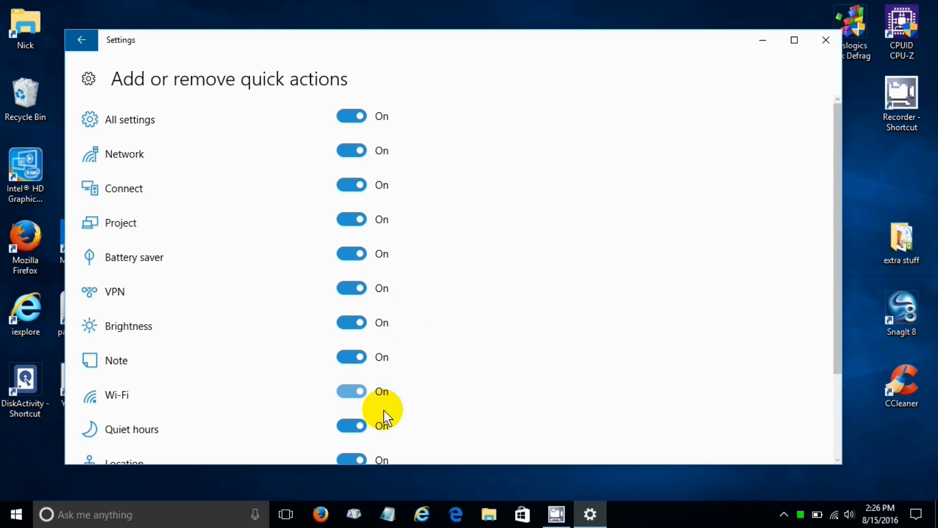
{"action": "left_click", "coordinate": [913, 512]}
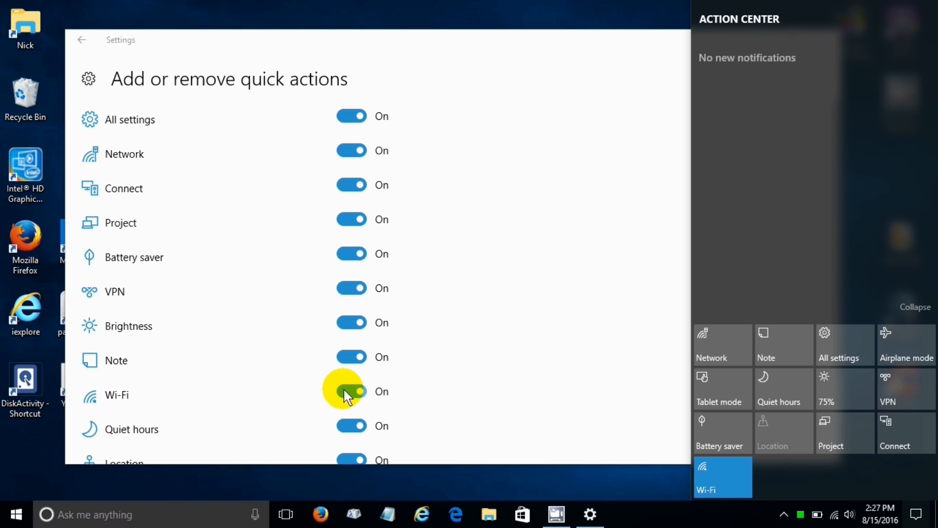
{"action": "left_click", "coordinate": [352, 391]}
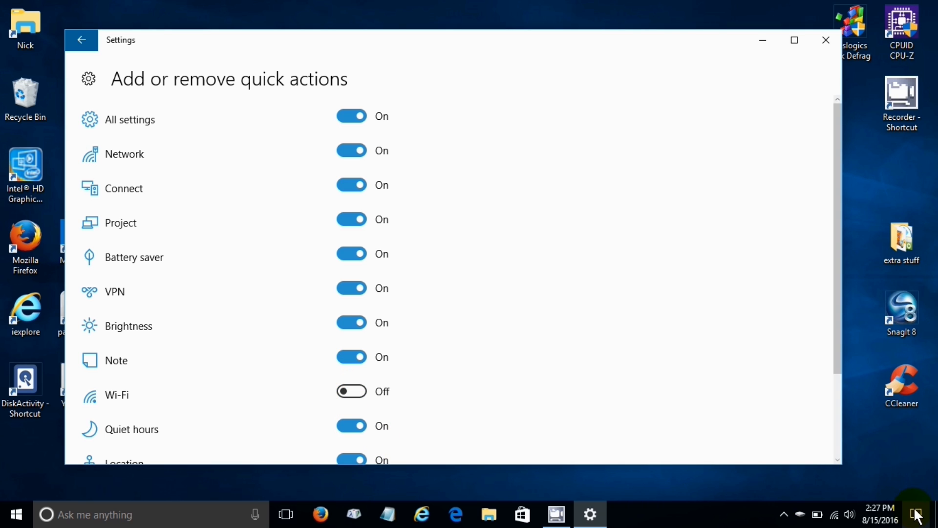
{"action": "left_click", "coordinate": [920, 511]}
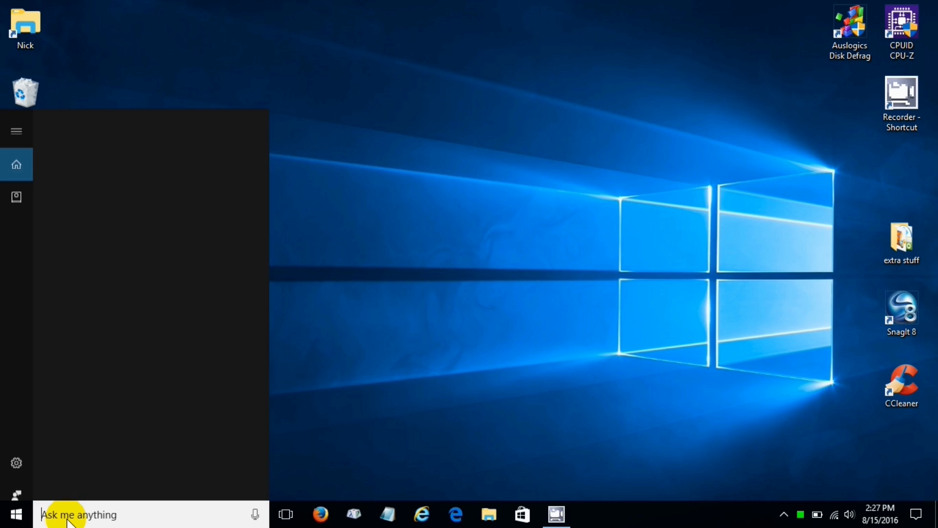
Show Cortana's greeting and tips from the search box, then dismiss the panel
{"action": "left_click", "coordinate": [73, 515]}
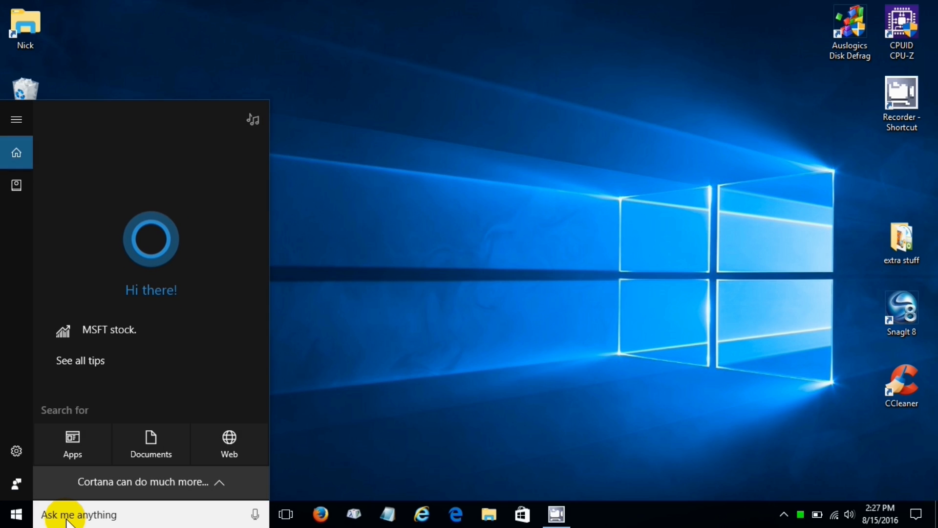
{"action": "left_click", "coordinate": [63, 514]}
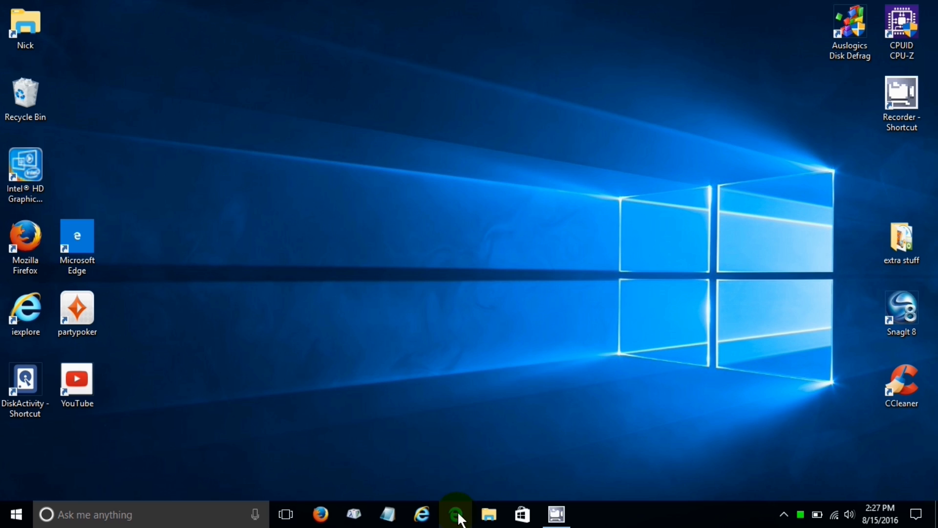
Launch Edge and reach its Extensions pane via the browser's options menu
{"action": "left_click", "coordinate": [455, 514]}
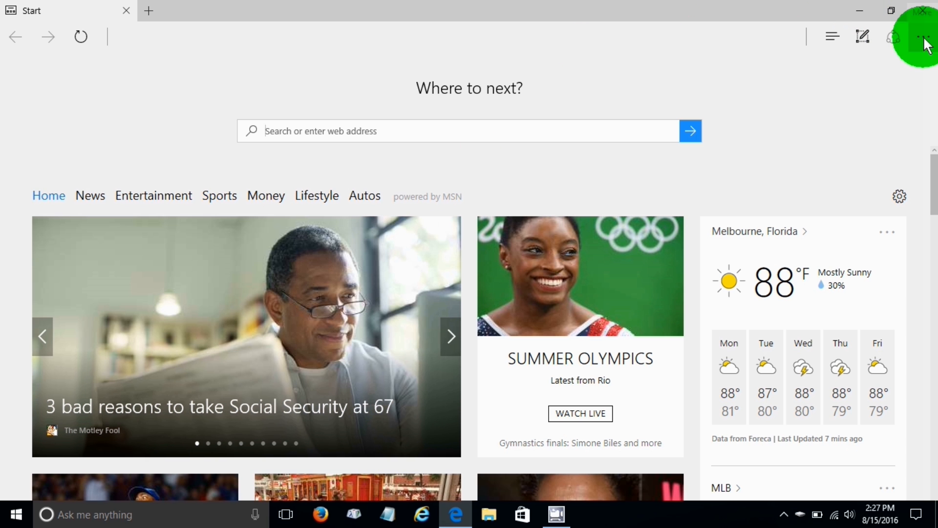
{"action": "left_click", "coordinate": [920, 36]}
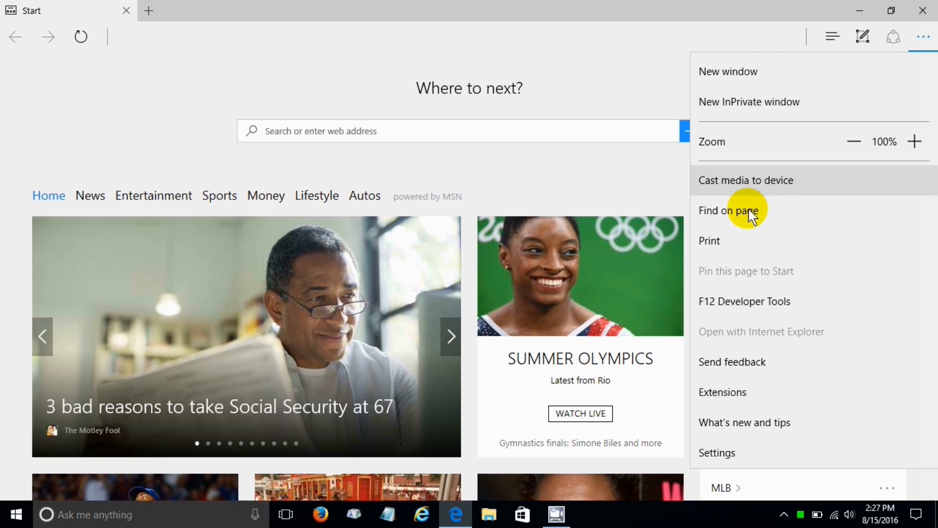
{"action": "mouse_move", "coordinate": [736, 401]}
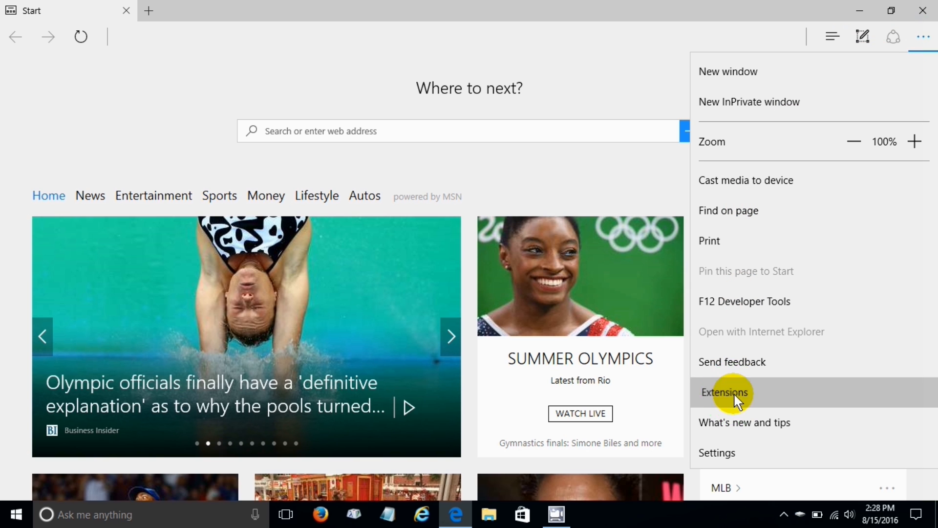
{"action": "left_click", "coordinate": [732, 393]}
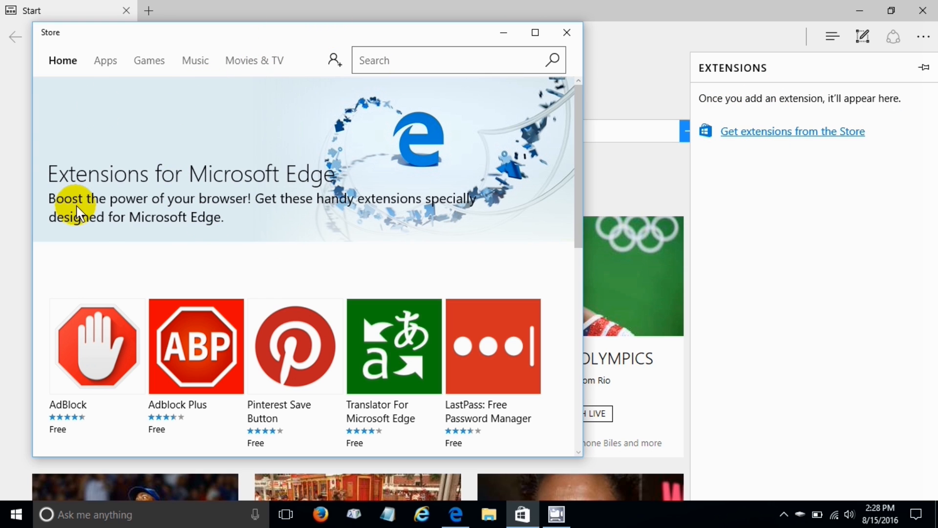
{"action": "mouse_move", "coordinate": [582, 115]}
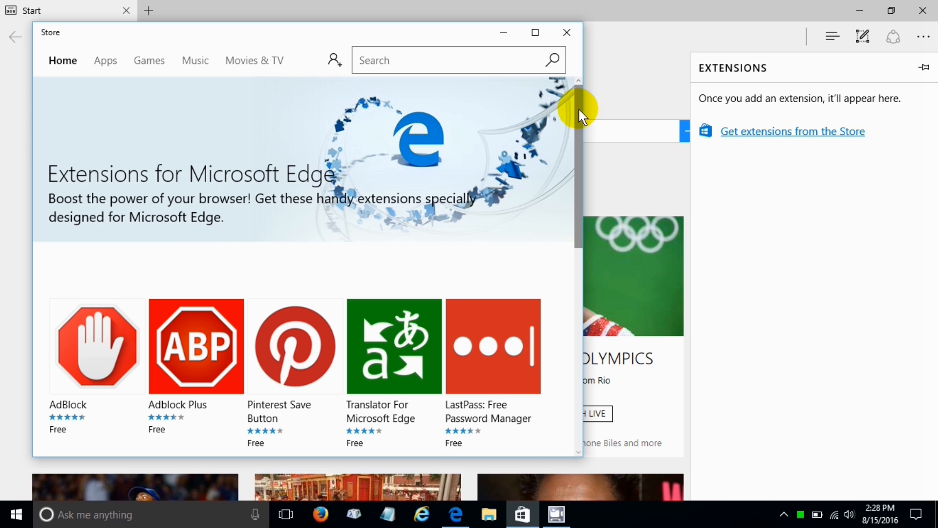
Choose the AdBlock extension in the Store and request its Free install, prompting Microsoft account sign-in
{"action": "scroll", "scroll_direction": "down", "scroll_amount": 3}
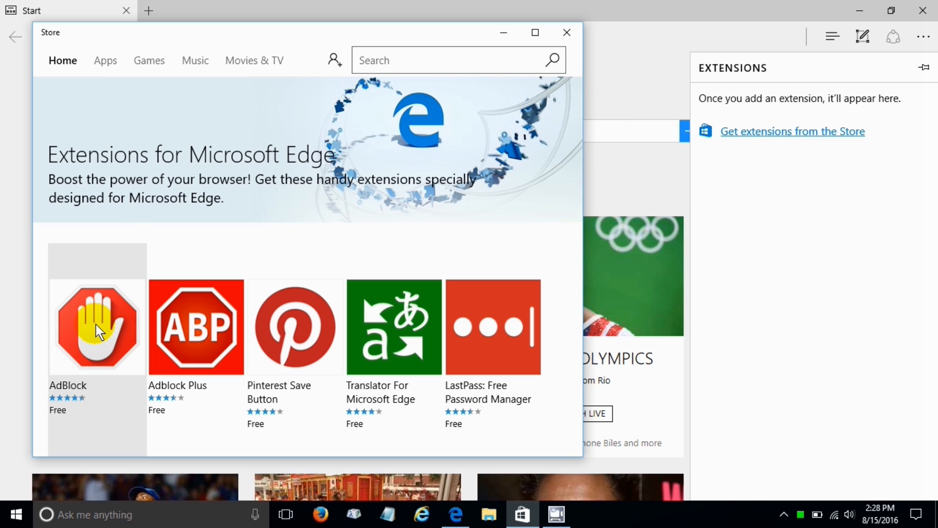
{"action": "left_click", "coordinate": [95, 329]}
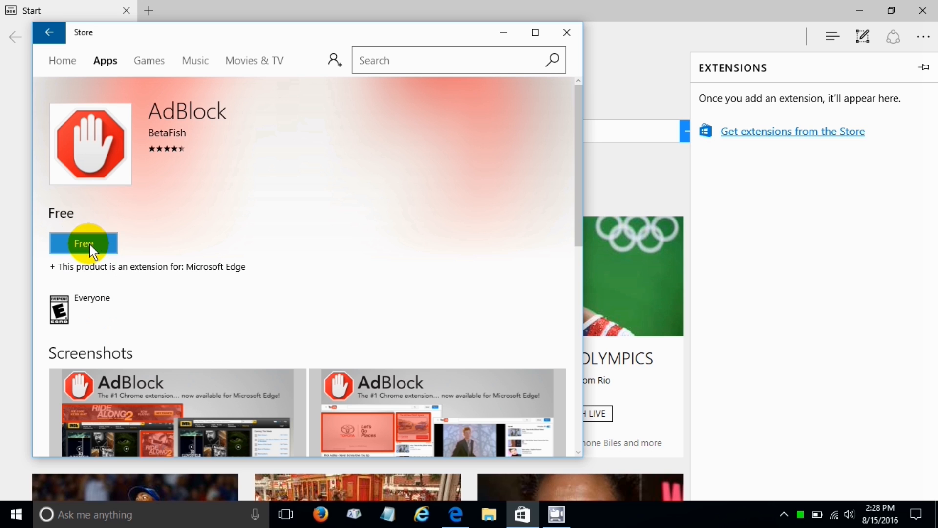
{"action": "left_click", "coordinate": [83, 243]}
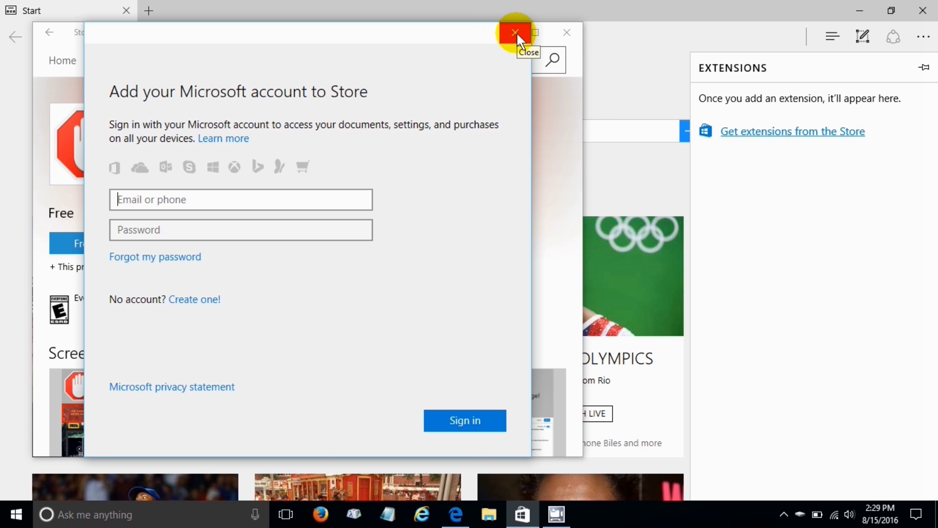
Dismiss the account sign-in prompt and close Edge back to the desktop
{"action": "left_click", "coordinate": [513, 32]}
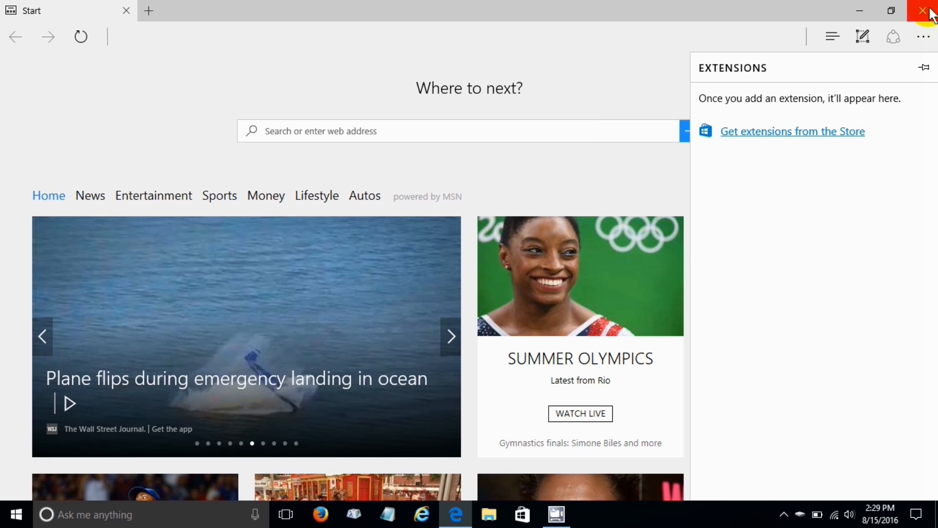
{"action": "left_click", "coordinate": [922, 12]}
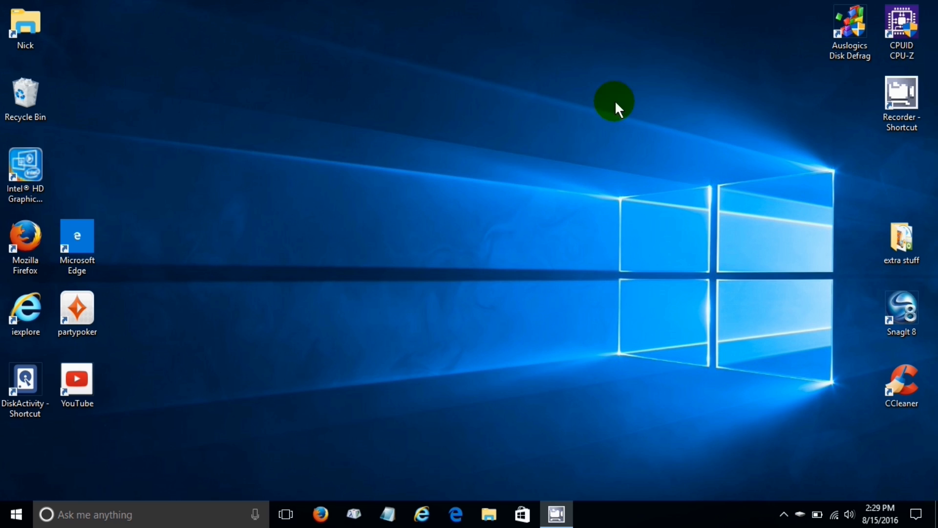
{"action": "mouse_move", "coordinate": [477, 315]}
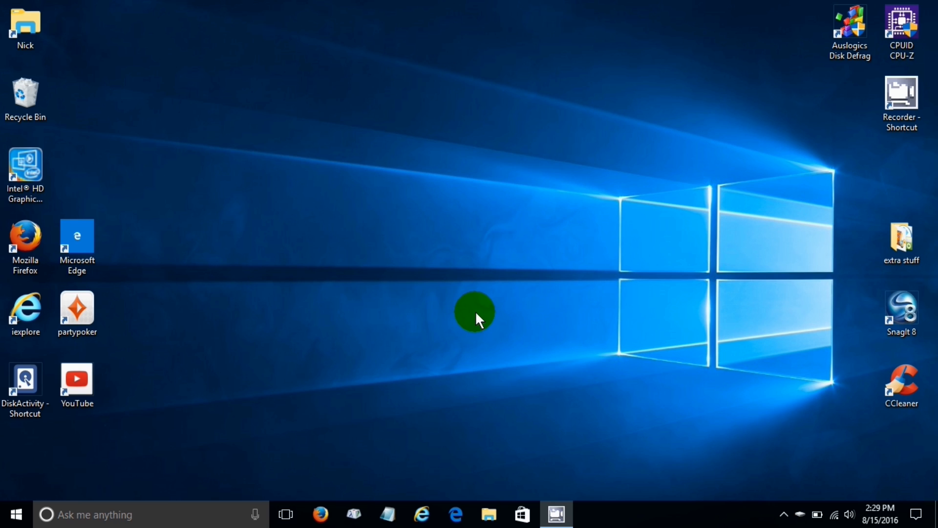